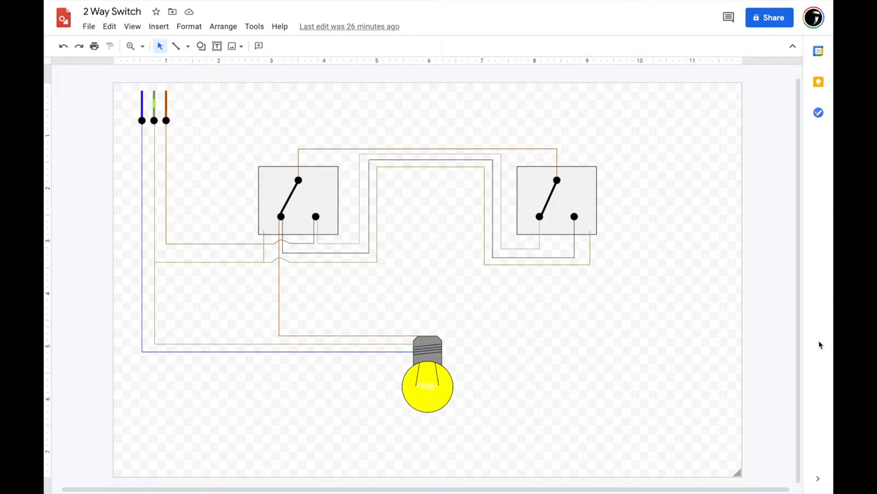
{"action": "mouse_move", "coordinate": [769, 328]}
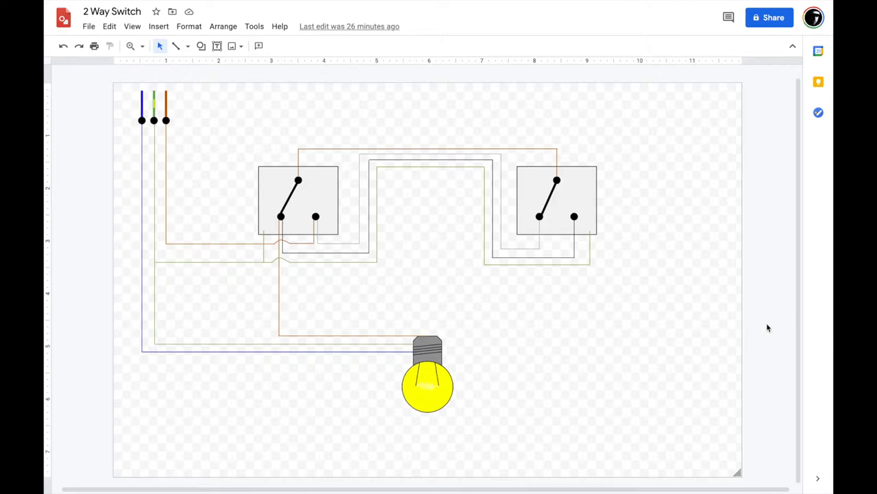
{"action": "mouse_move", "coordinate": [769, 327]}
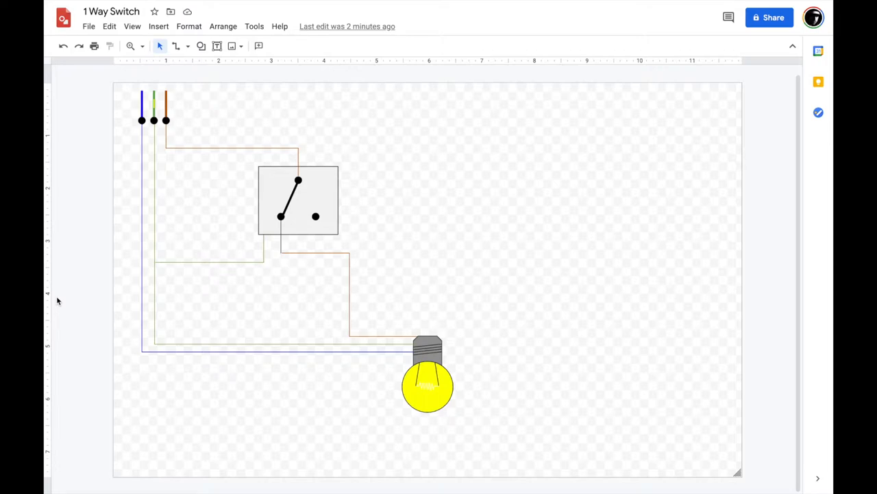
{"action": "mouse_move", "coordinate": [168, 94]}
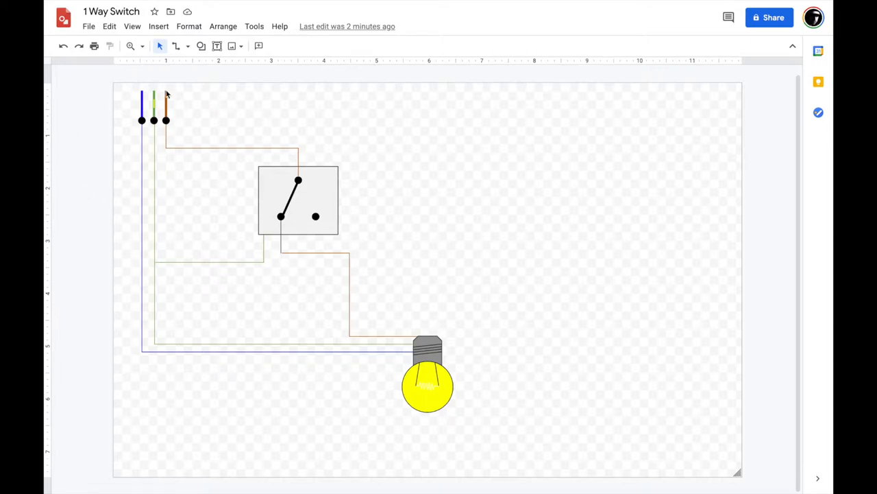
{"action": "mouse_move", "coordinate": [170, 111]}
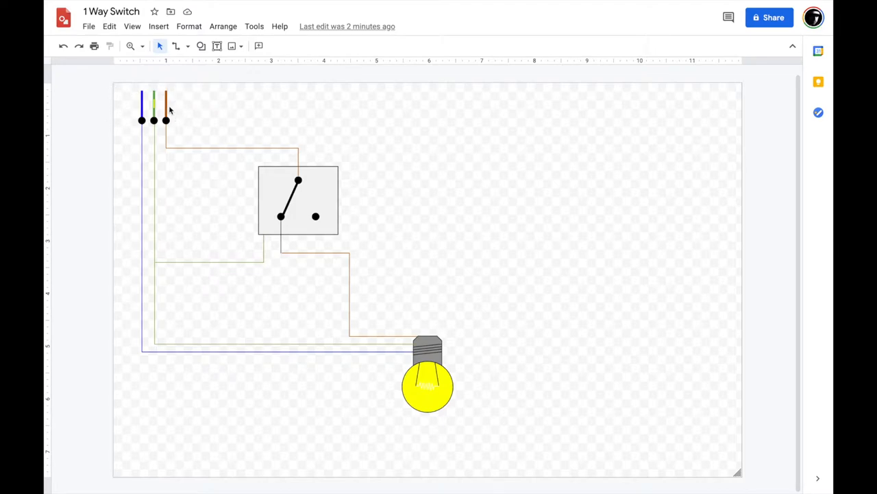
{"action": "mouse_move", "coordinate": [139, 105]}
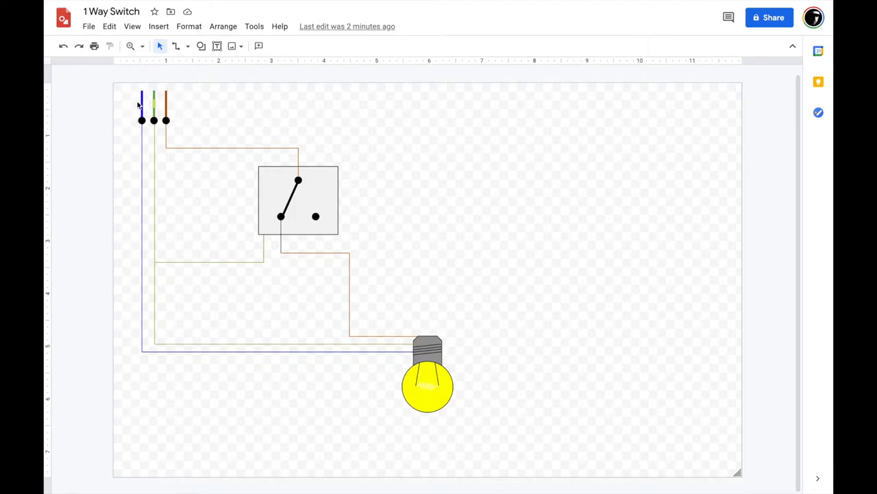
{"action": "mouse_move", "coordinate": [132, 199]}
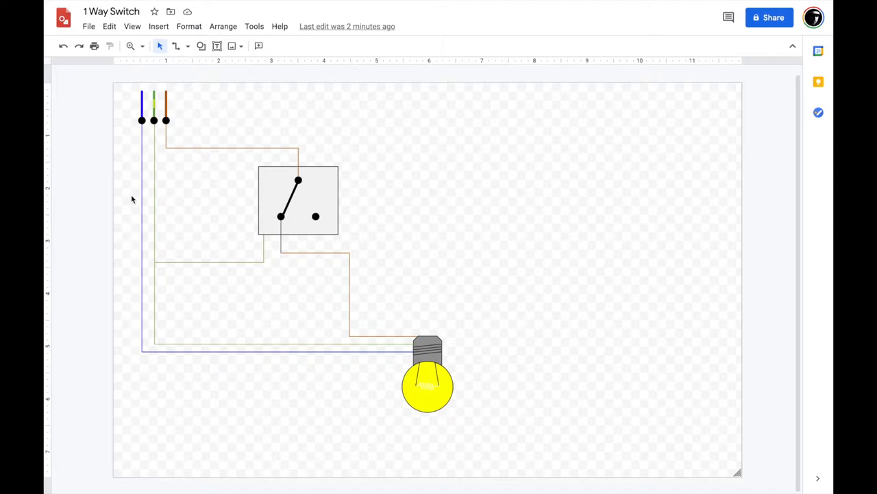
{"action": "mouse_move", "coordinate": [181, 124]}
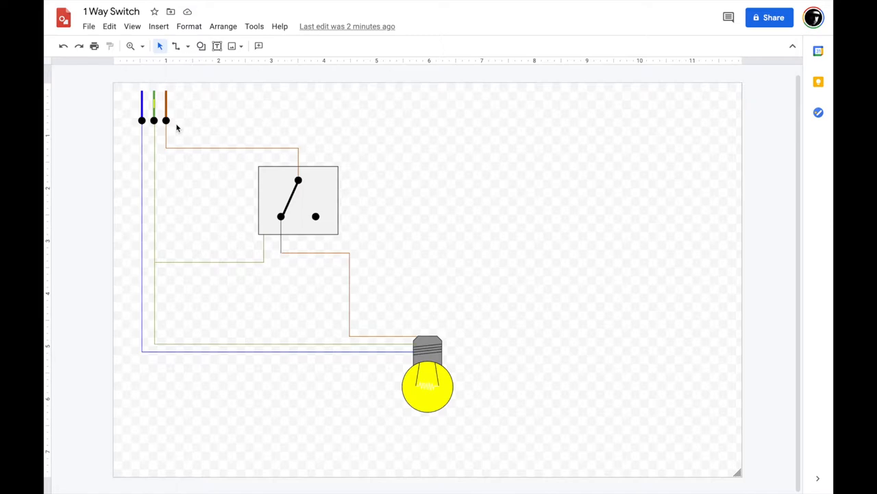
{"action": "mouse_move", "coordinate": [188, 120]}
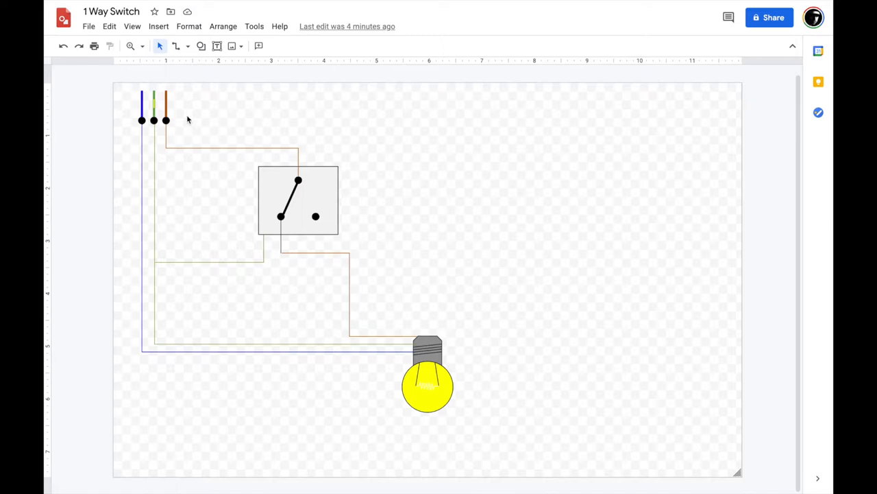
{"action": "mouse_move", "coordinate": [190, 95]}
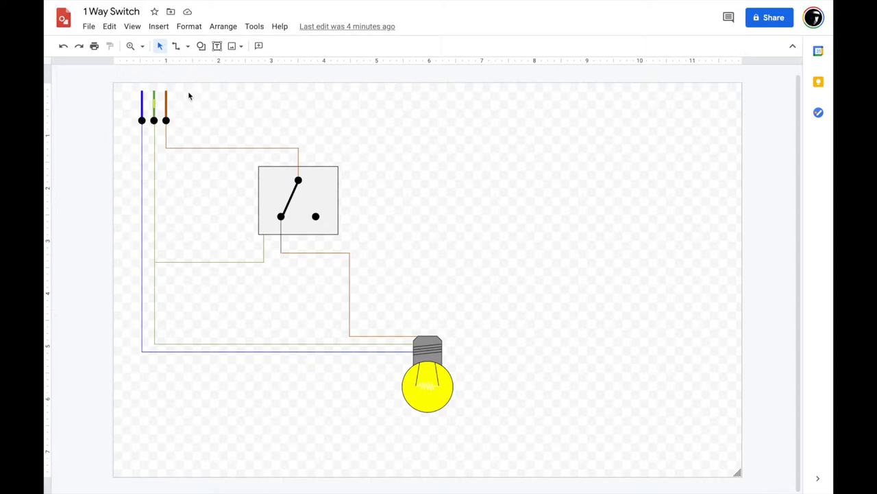
{"action": "mouse_move", "coordinate": [203, 125]}
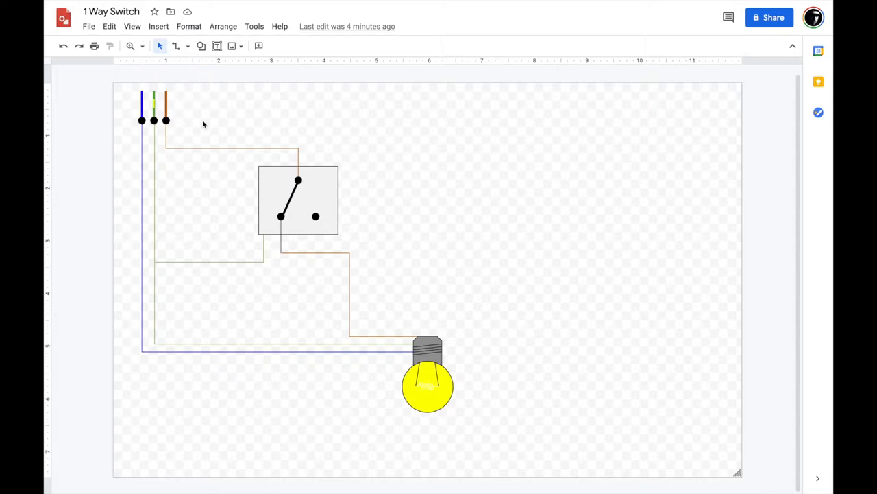
{"action": "mouse_move", "coordinate": [191, 133]}
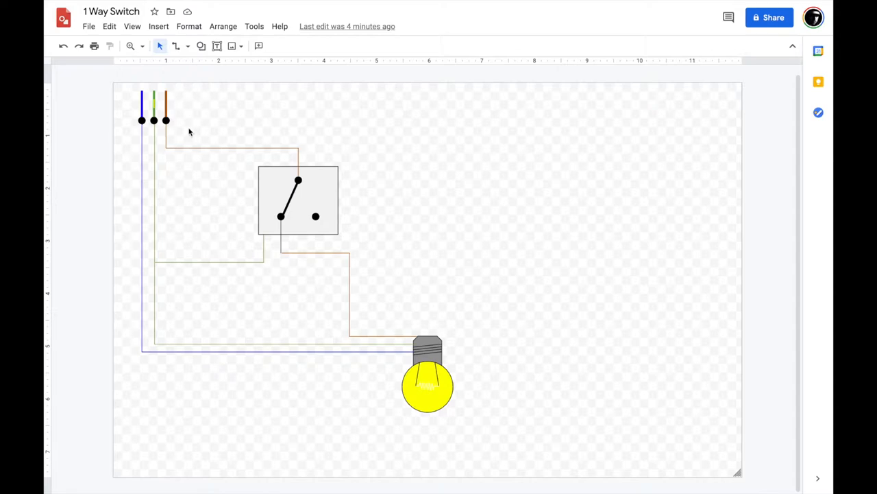
{"action": "mouse_move", "coordinate": [179, 147]}
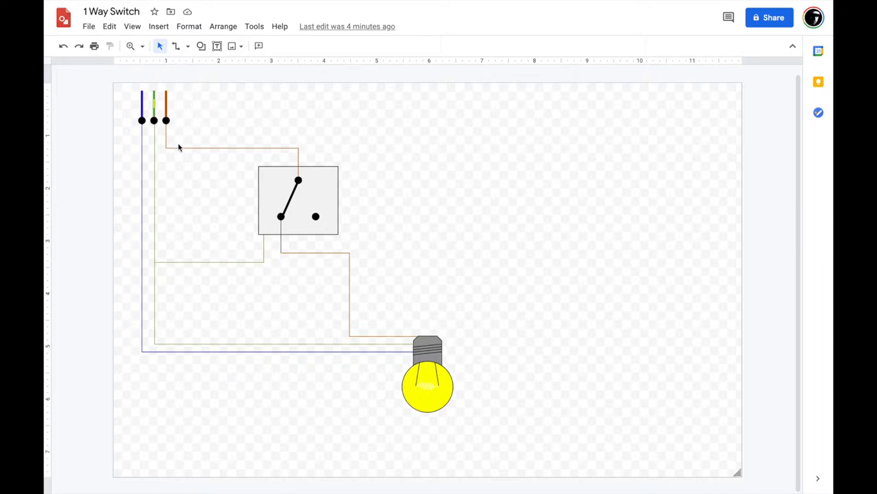
{"action": "mouse_move", "coordinate": [179, 126]}
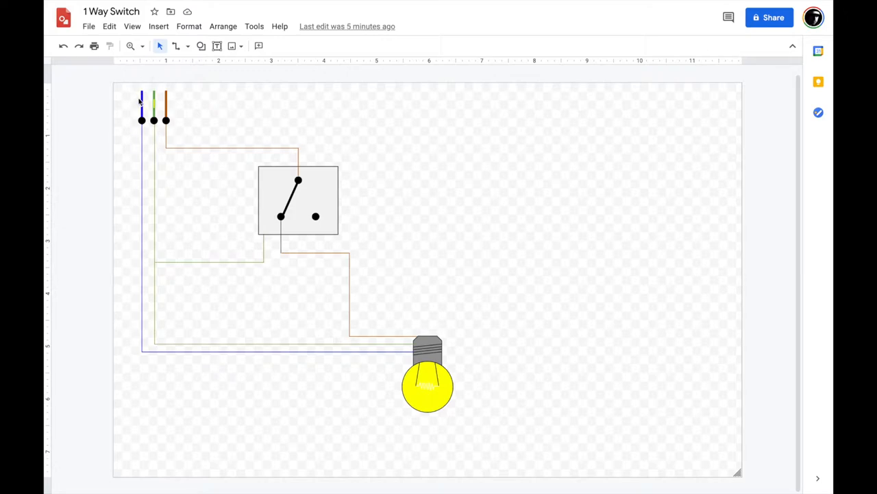
{"action": "mouse_move", "coordinate": [124, 182]}
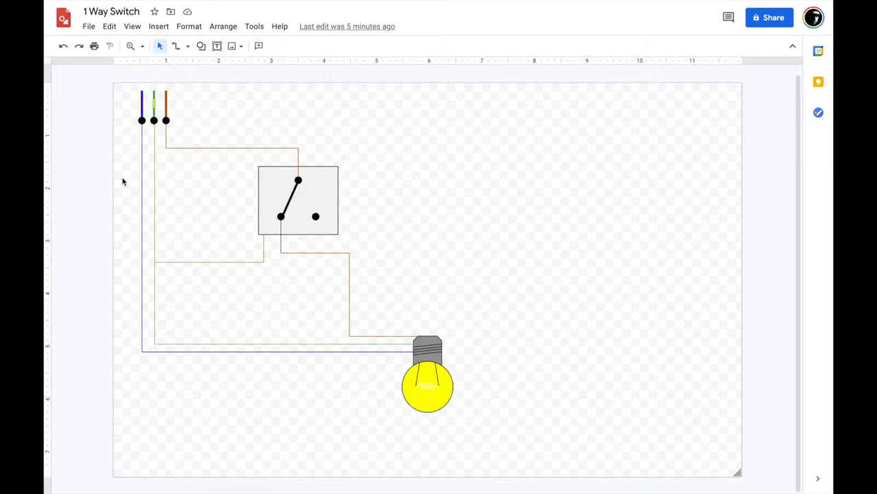
{"action": "mouse_move", "coordinate": [168, 120]}
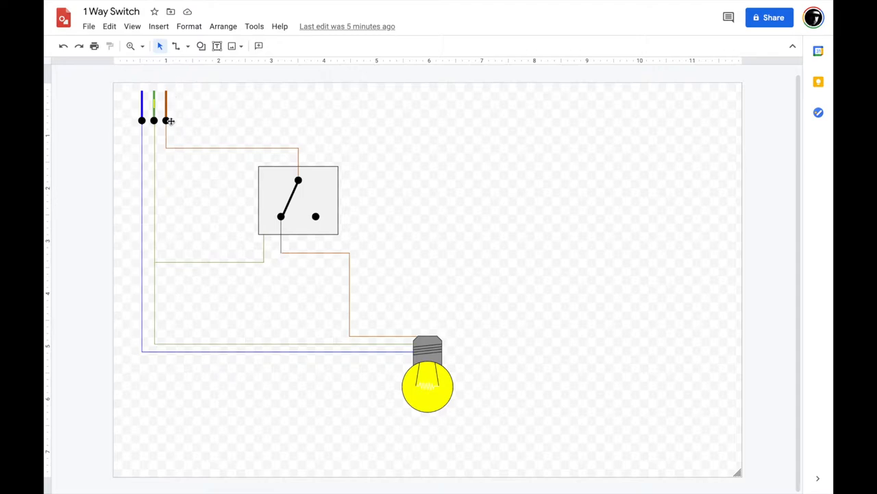
{"action": "mouse_move", "coordinate": [175, 124]}
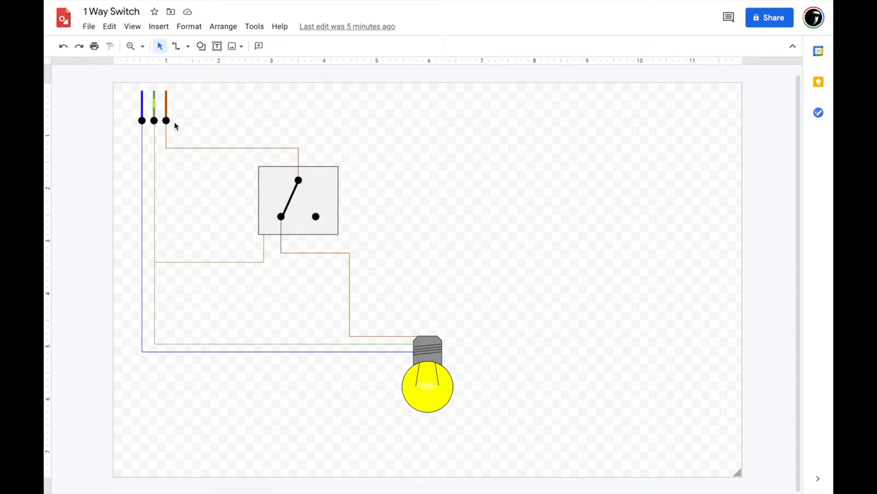
{"action": "mouse_move", "coordinate": [144, 88]}
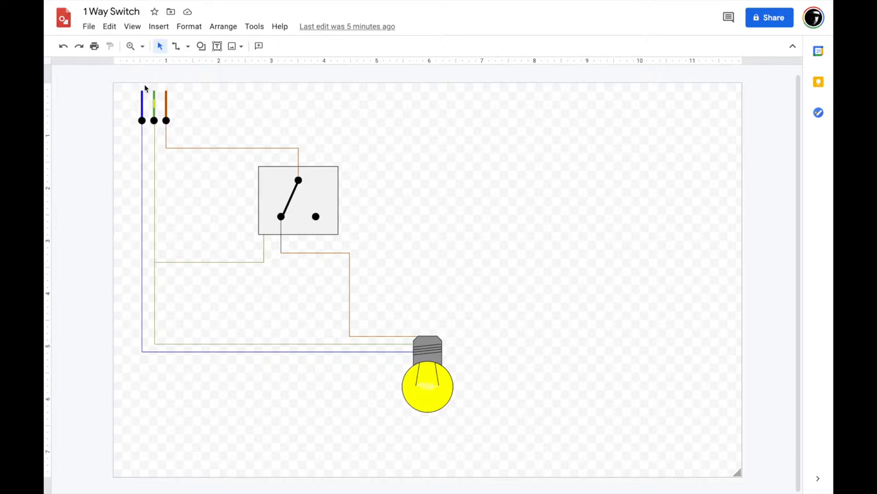
{"action": "mouse_move", "coordinate": [169, 149]}
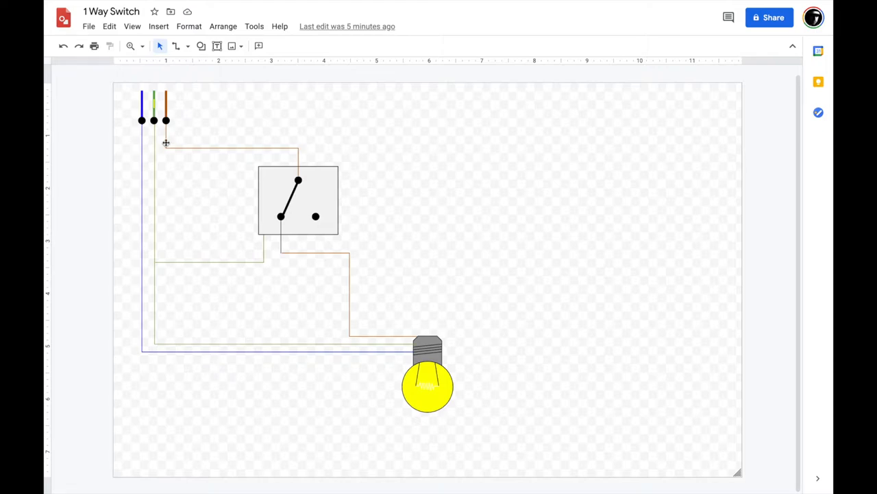
{"action": "mouse_move", "coordinate": [187, 106]}
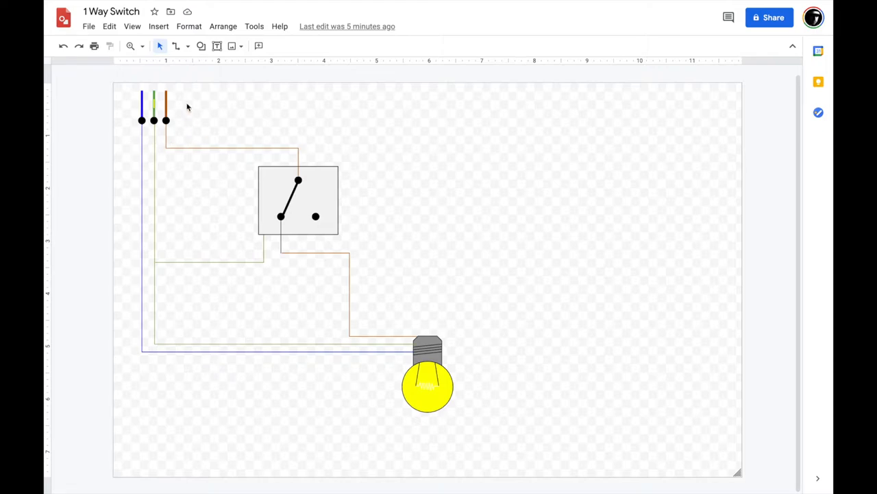
{"action": "mouse_move", "coordinate": [285, 123]}
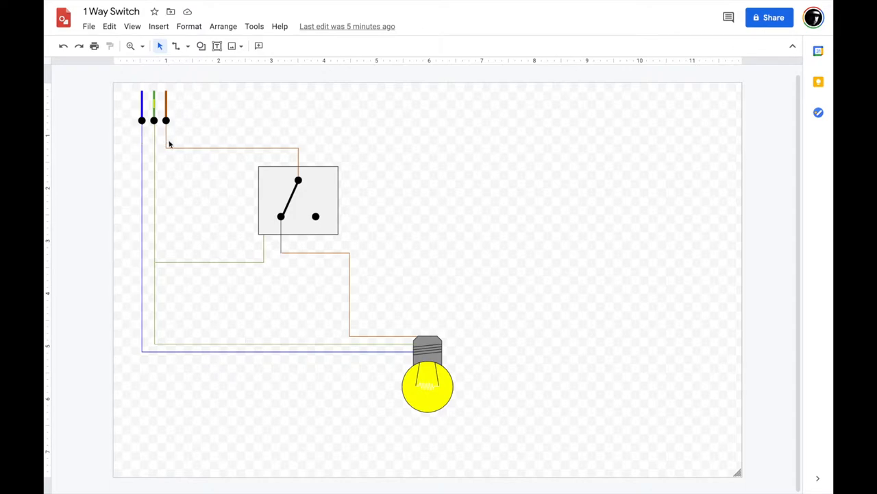
{"action": "mouse_move", "coordinate": [213, 266]}
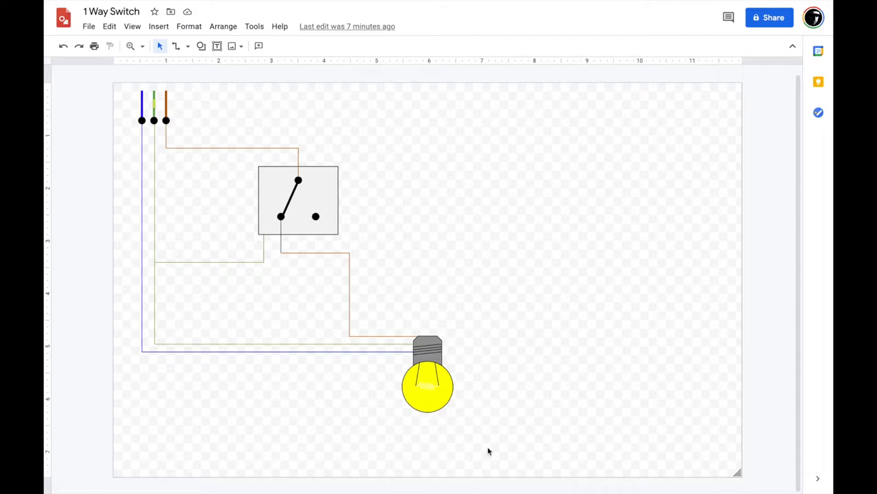
{"action": "mouse_move", "coordinate": [507, 421]}
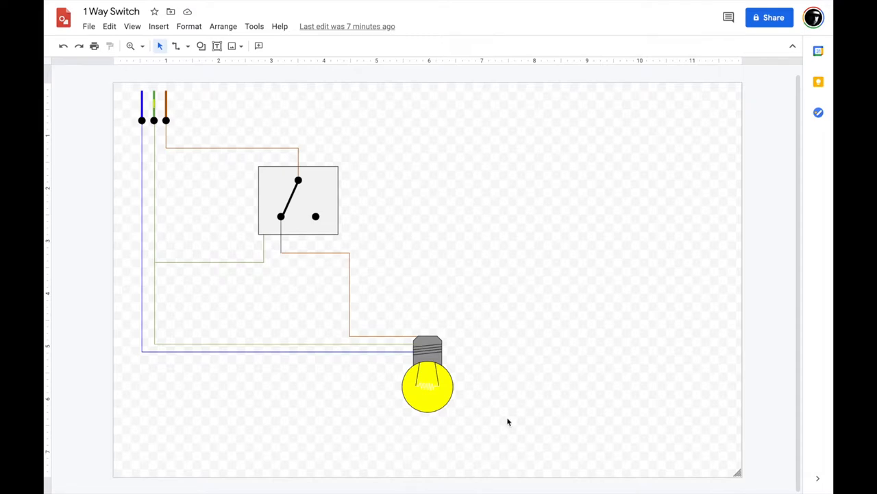
{"action": "mouse_move", "coordinate": [470, 465]}
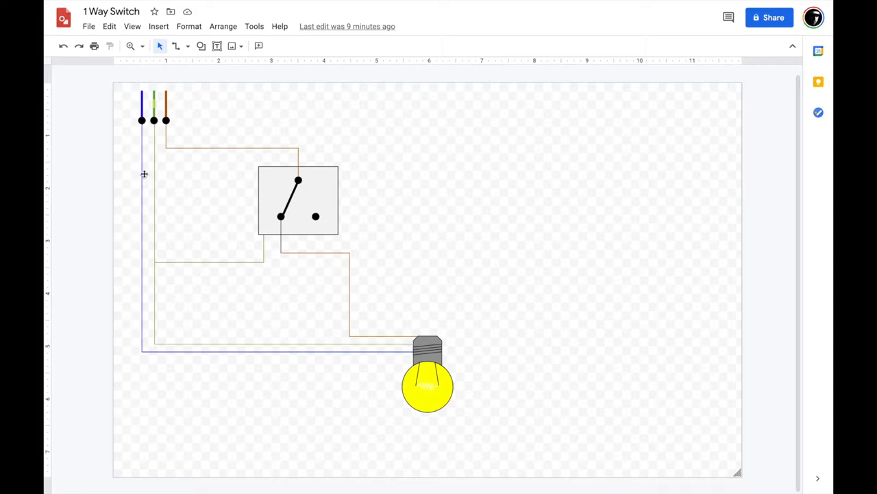
{"action": "mouse_move", "coordinate": [434, 163]}
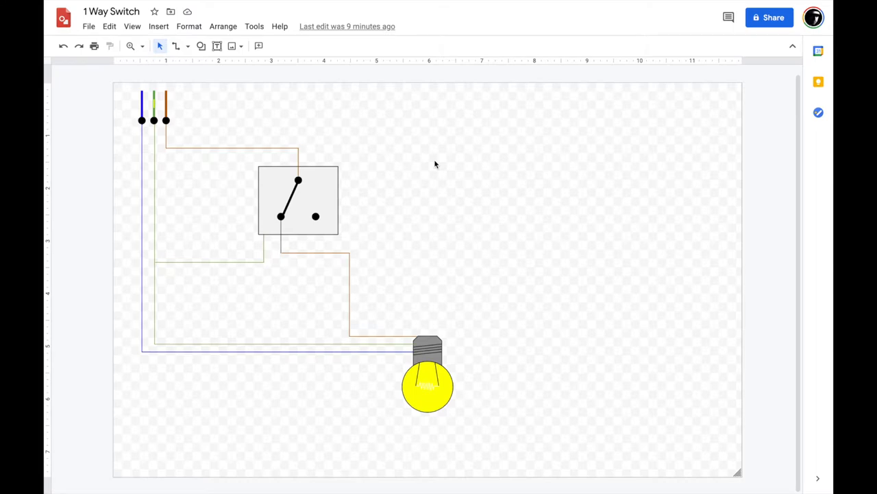
{"action": "mouse_move", "coordinate": [127, 110]}
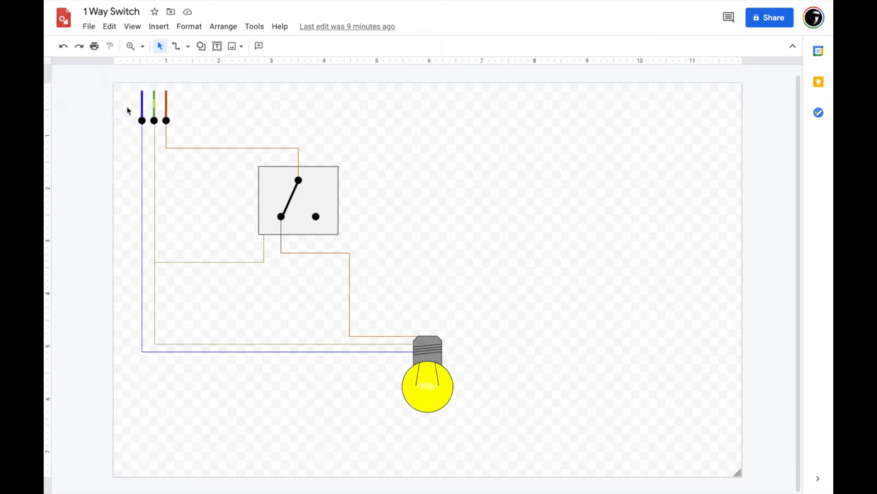
{"action": "mouse_move", "coordinate": [161, 183]}
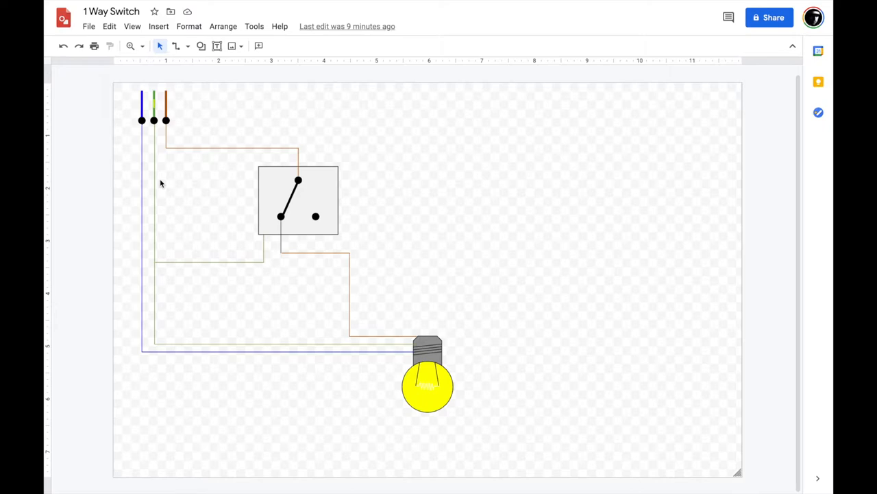
{"action": "mouse_move", "coordinate": [411, 353]}
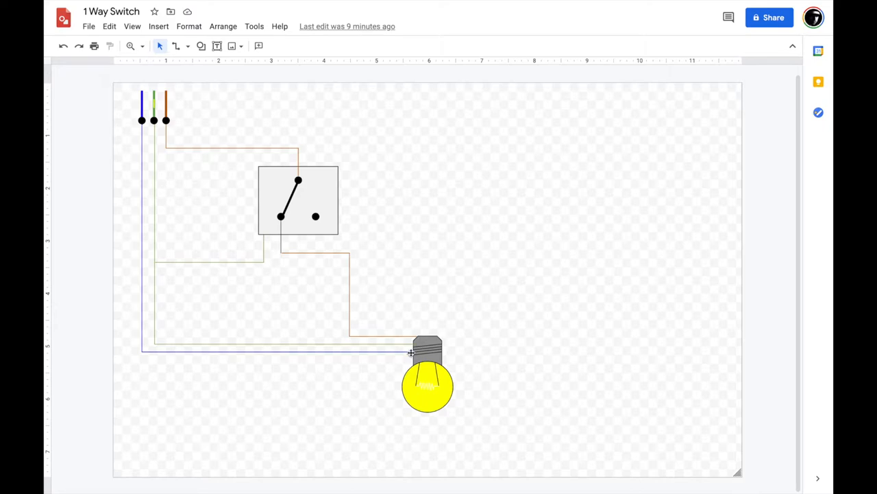
{"action": "mouse_move", "coordinate": [359, 361]}
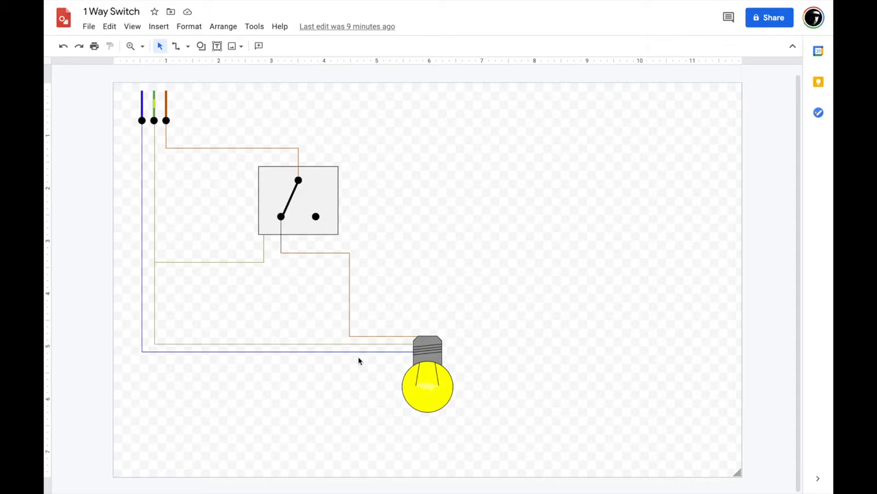
{"action": "mouse_move", "coordinate": [154, 120]}
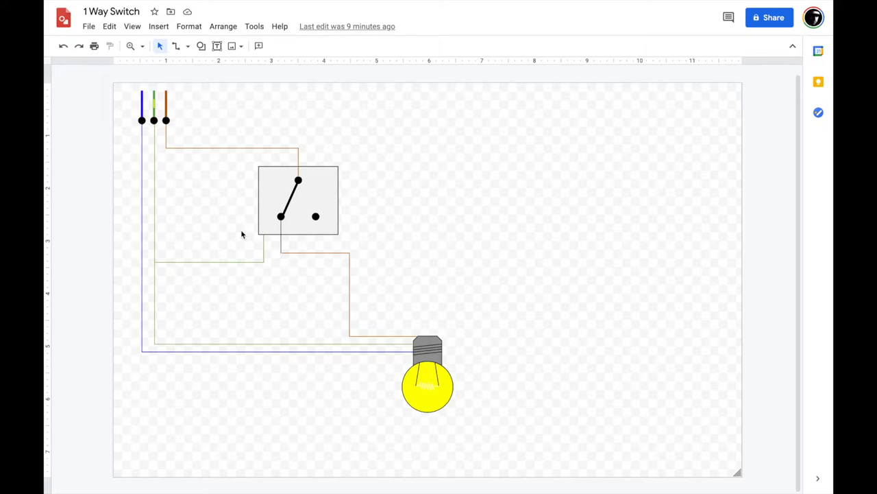
{"action": "mouse_move", "coordinate": [155, 261]}
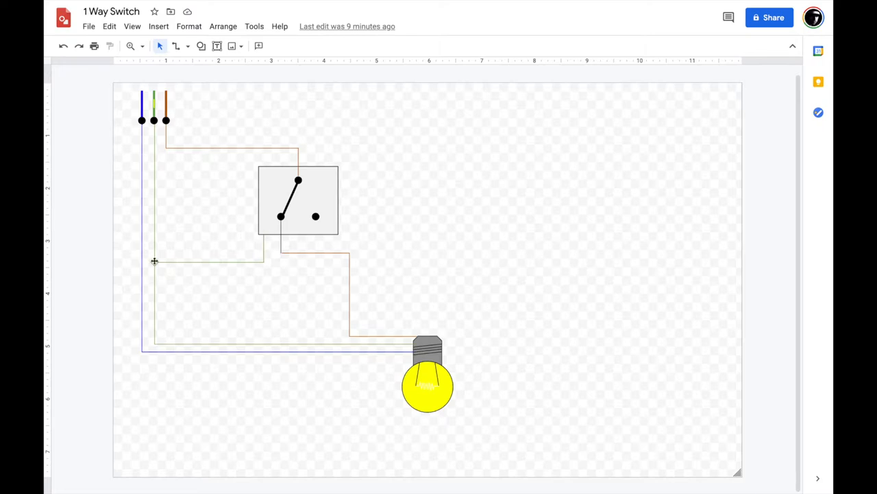
{"action": "mouse_move", "coordinate": [278, 212]}
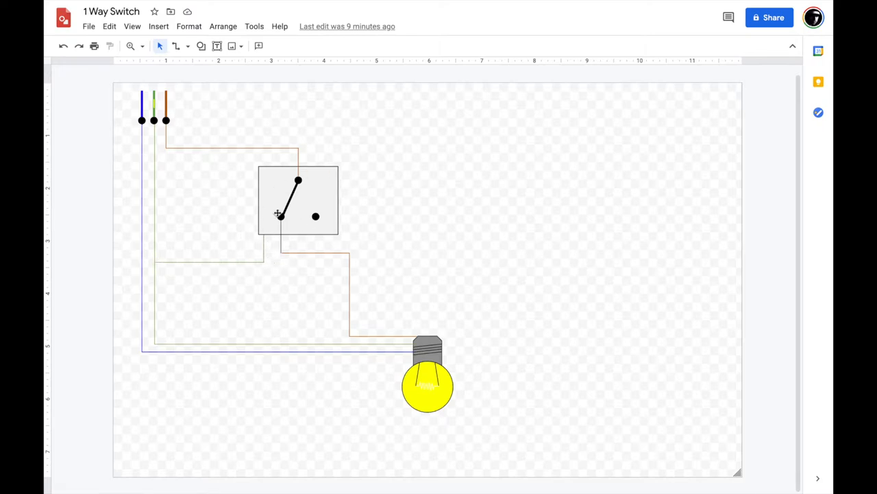
{"action": "mouse_move", "coordinate": [367, 203]}
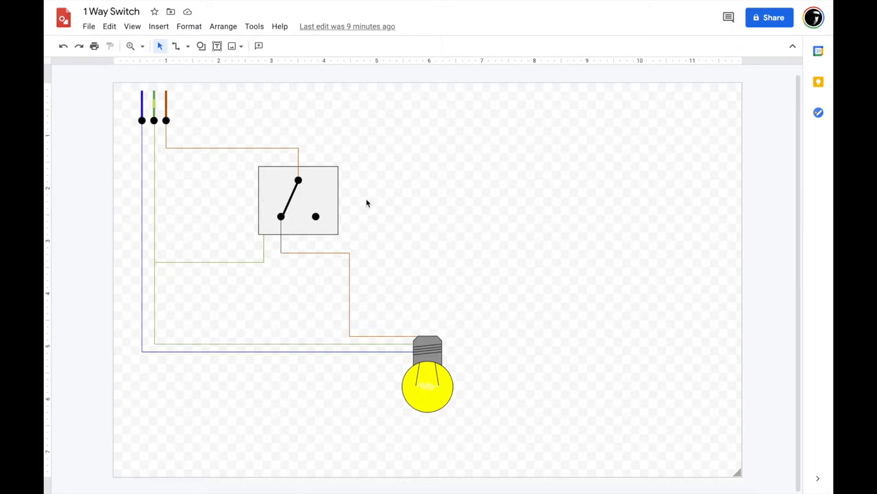
{"action": "mouse_move", "coordinate": [287, 208]}
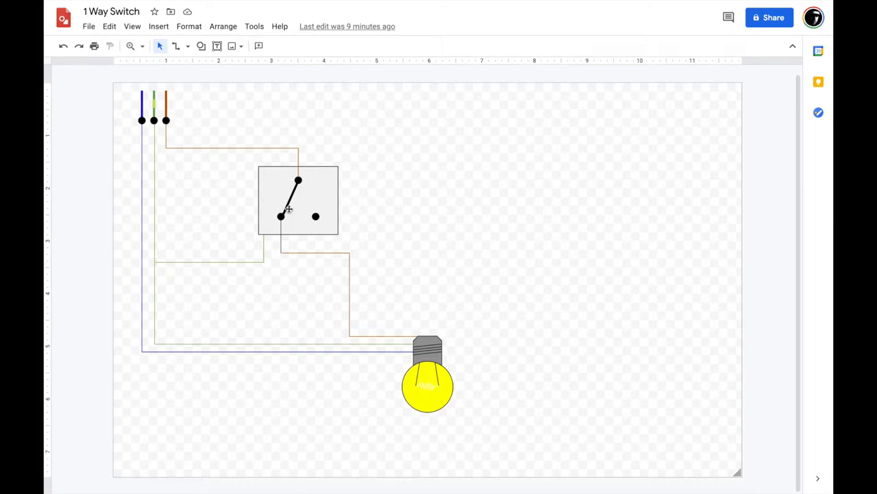
{"action": "mouse_move", "coordinate": [321, 178]}
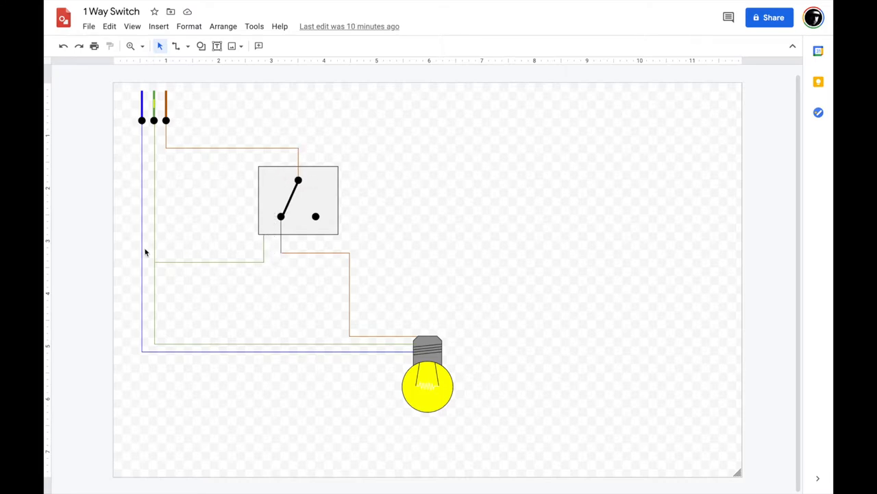
{"action": "mouse_move", "coordinate": [203, 279]}
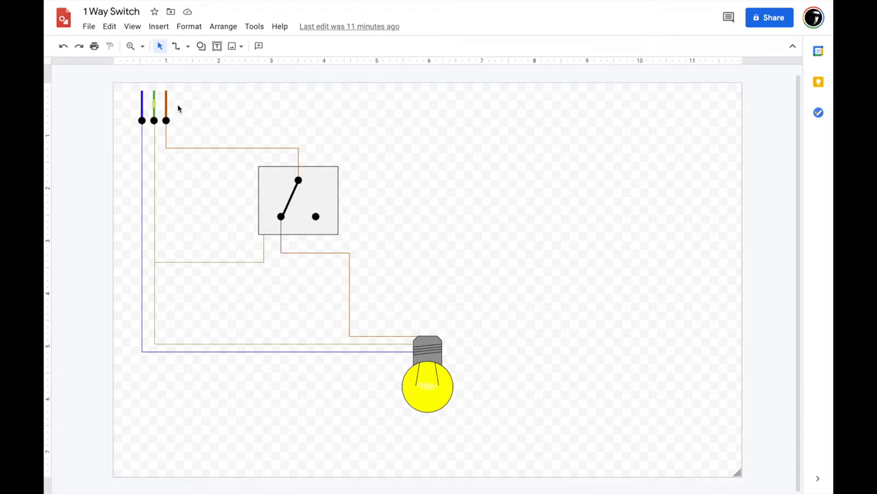
{"action": "mouse_move", "coordinate": [399, 357]}
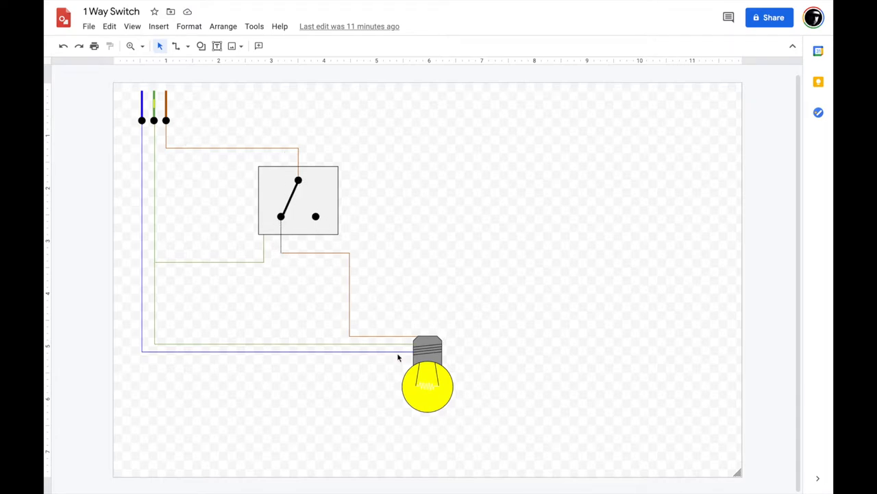
{"action": "mouse_move", "coordinate": [296, 211]}
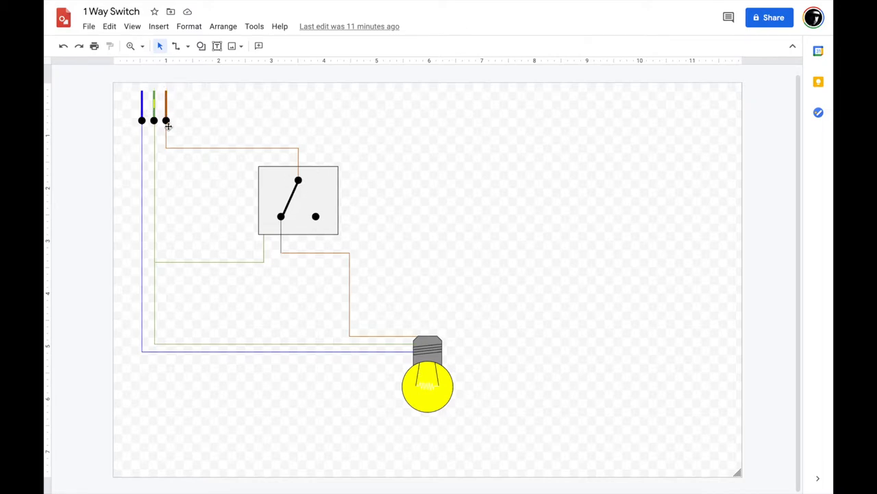
{"action": "mouse_move", "coordinate": [322, 253]}
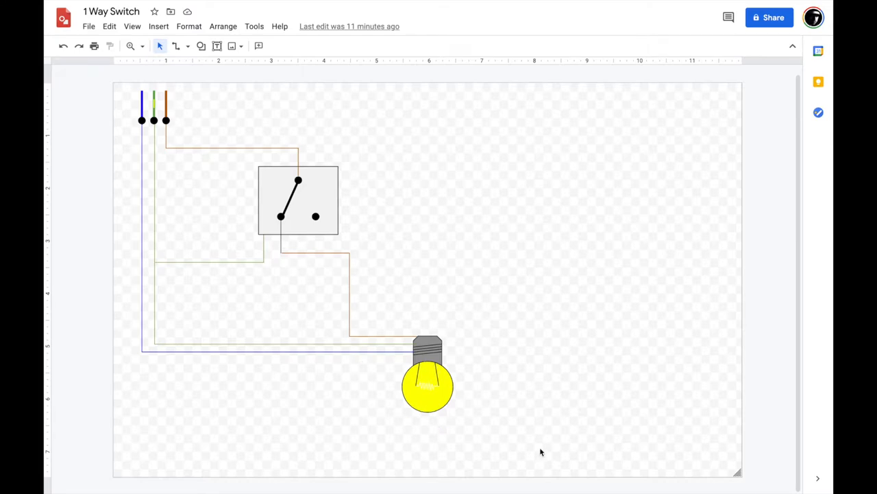
{"action": "mouse_move", "coordinate": [557, 454]}
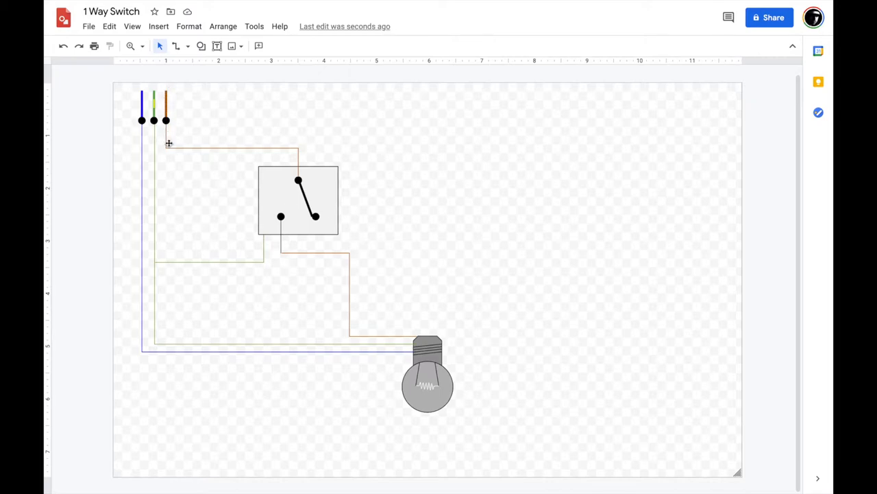
{"action": "mouse_move", "coordinate": [320, 222]}
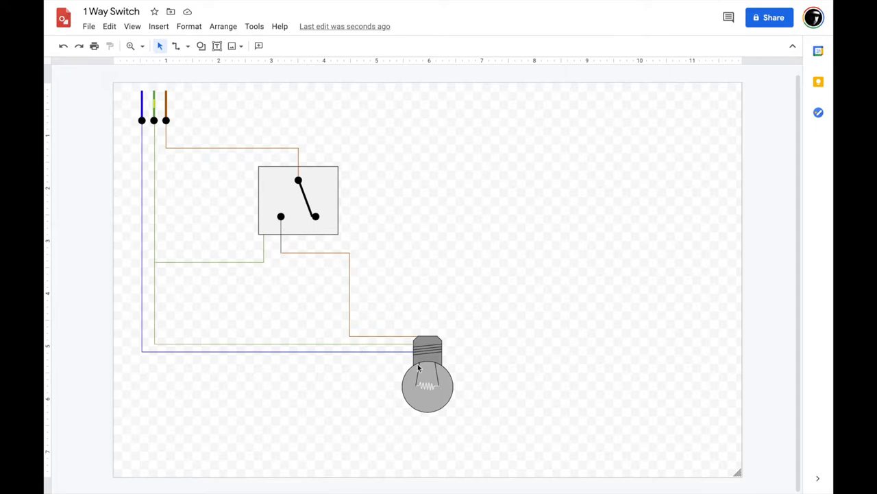
{"action": "mouse_move", "coordinate": [151, 122]}
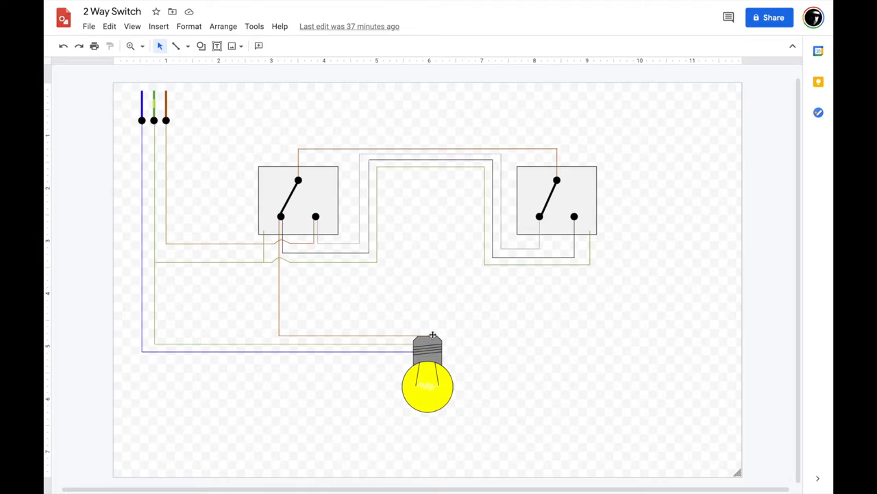
{"action": "mouse_move", "coordinate": [602, 191]}
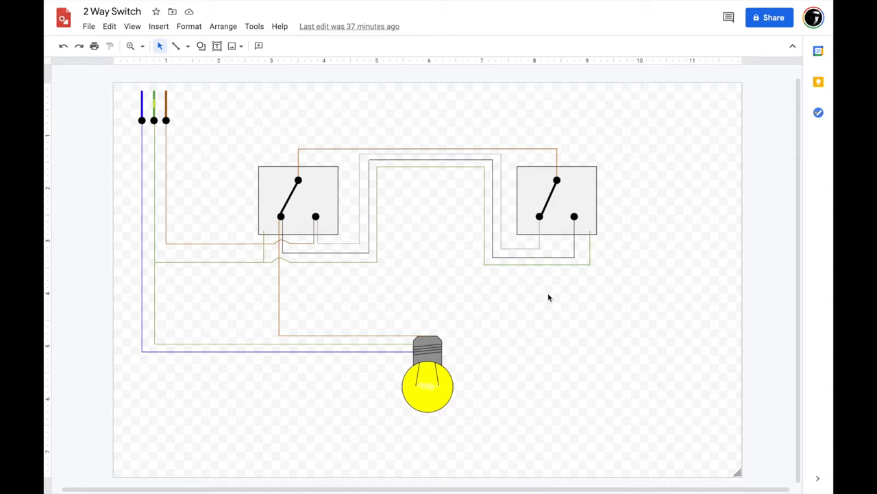
{"action": "mouse_move", "coordinate": [603, 322]}
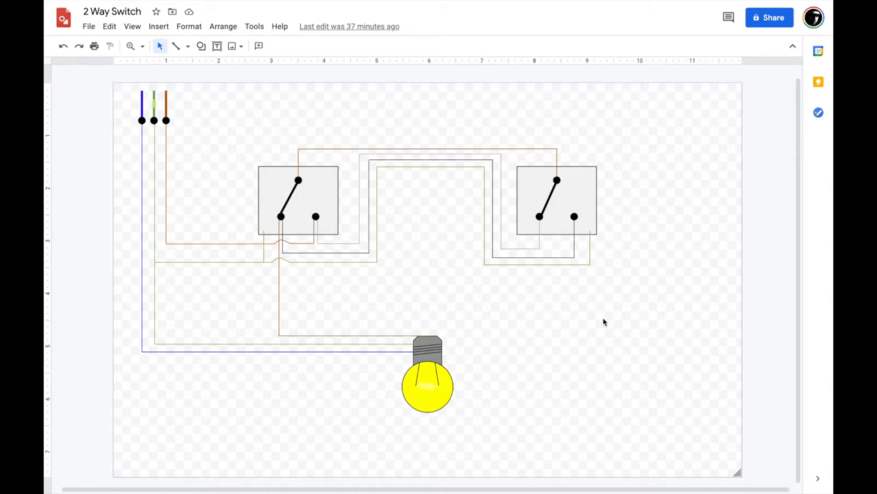
{"action": "mouse_move", "coordinate": [606, 324]}
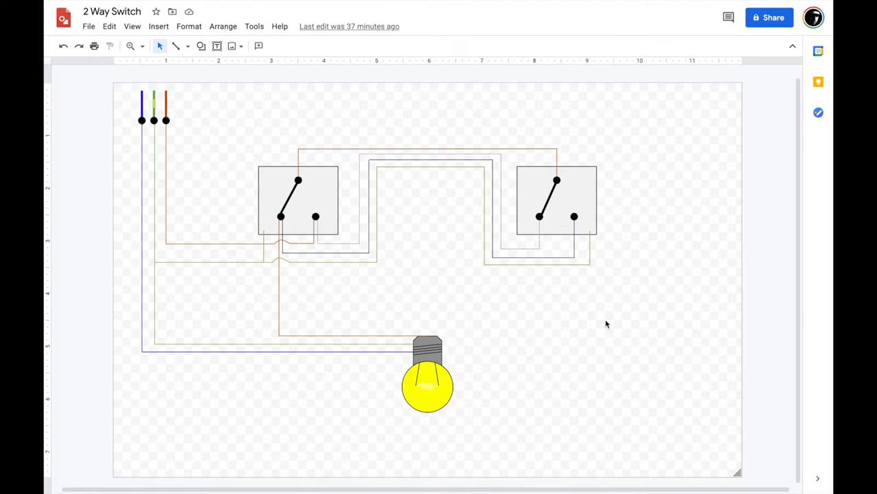
{"action": "mouse_move", "coordinate": [281, 277]}
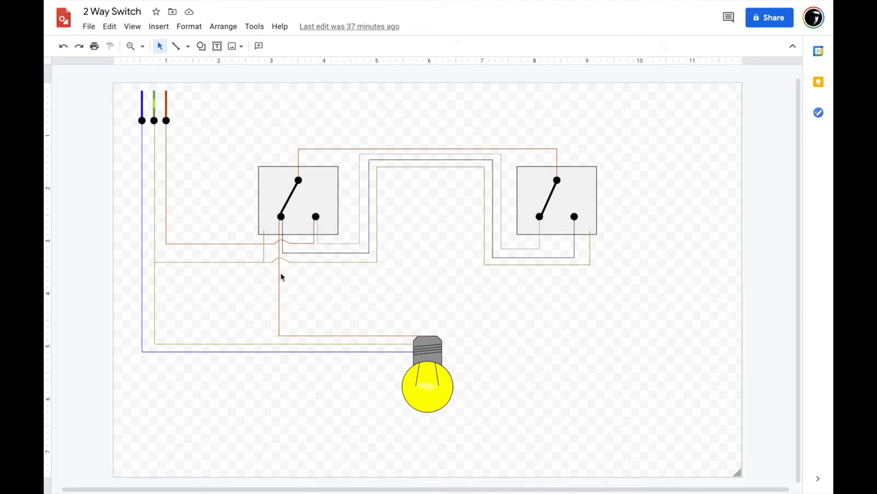
{"action": "mouse_move", "coordinate": [545, 258]}
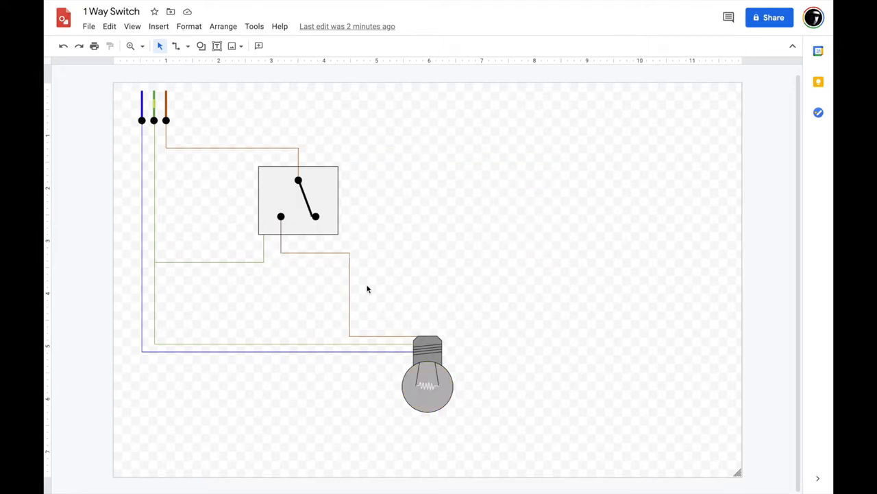
{"action": "mouse_move", "coordinate": [278, 261]}
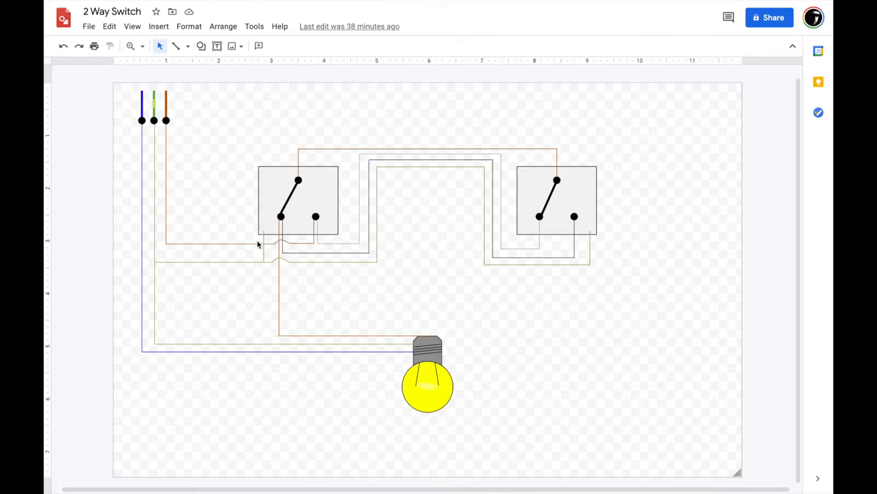
{"action": "mouse_move", "coordinate": [363, 211]}
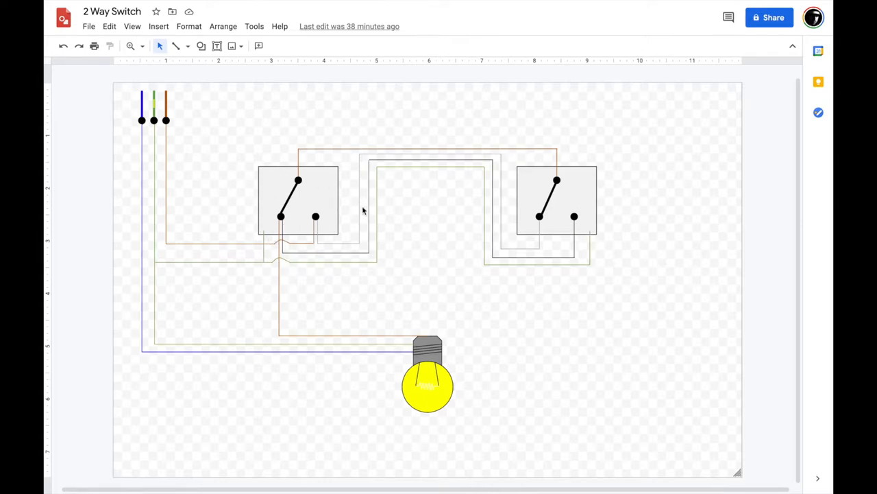
{"action": "mouse_move", "coordinate": [524, 154]}
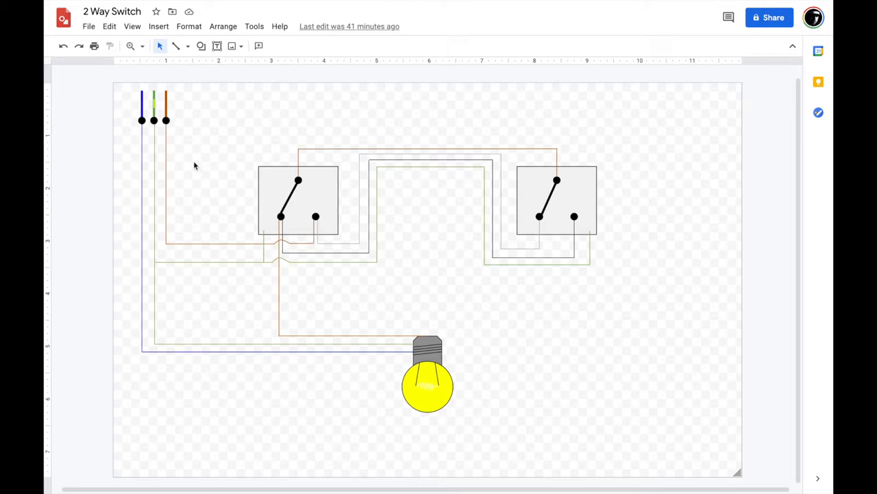
{"action": "mouse_move", "coordinate": [128, 187]}
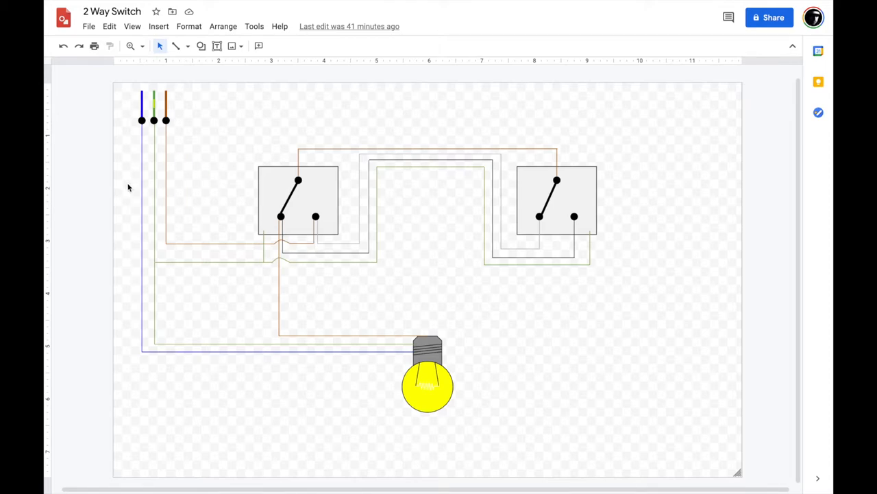
{"action": "mouse_move", "coordinate": [144, 140]}
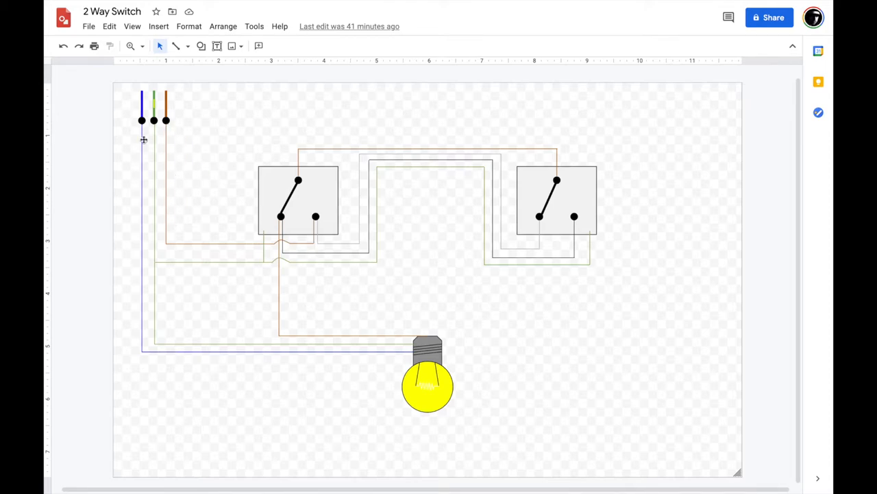
{"action": "mouse_move", "coordinate": [156, 138]}
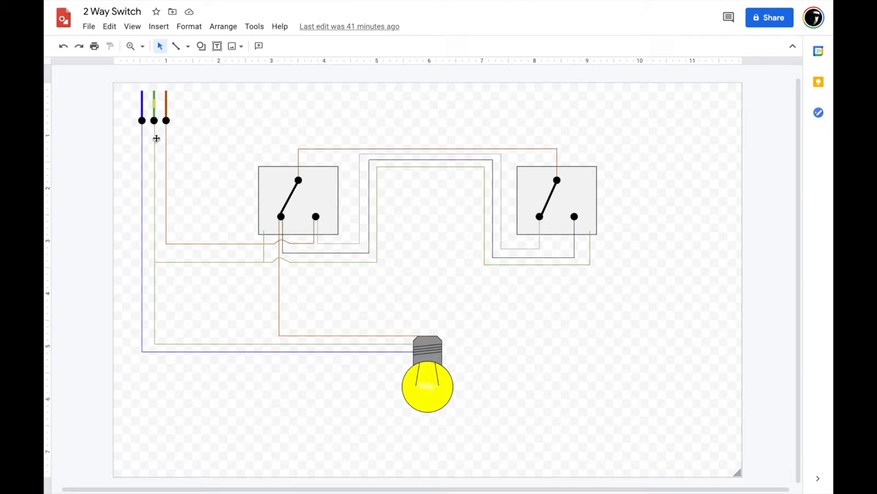
{"action": "mouse_move", "coordinate": [196, 173]}
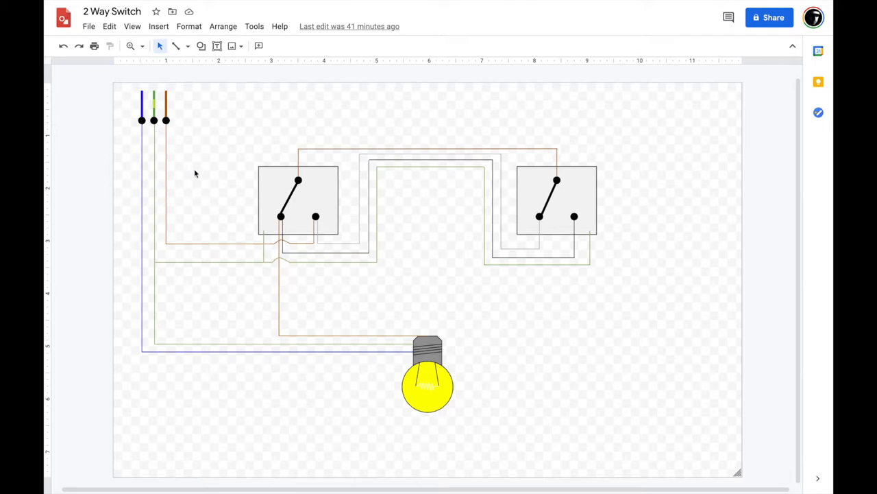
{"action": "mouse_move", "coordinate": [184, 180]}
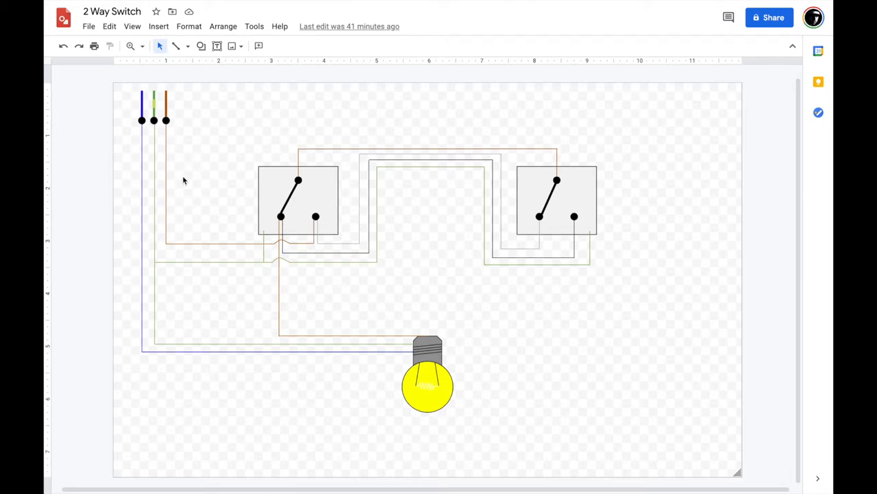
{"action": "mouse_move", "coordinate": [171, 197]}
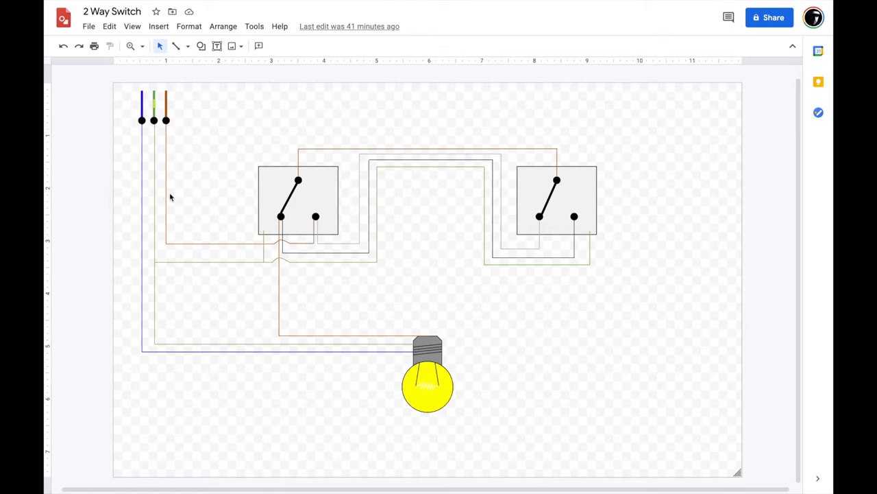
{"action": "mouse_move", "coordinate": [144, 194]}
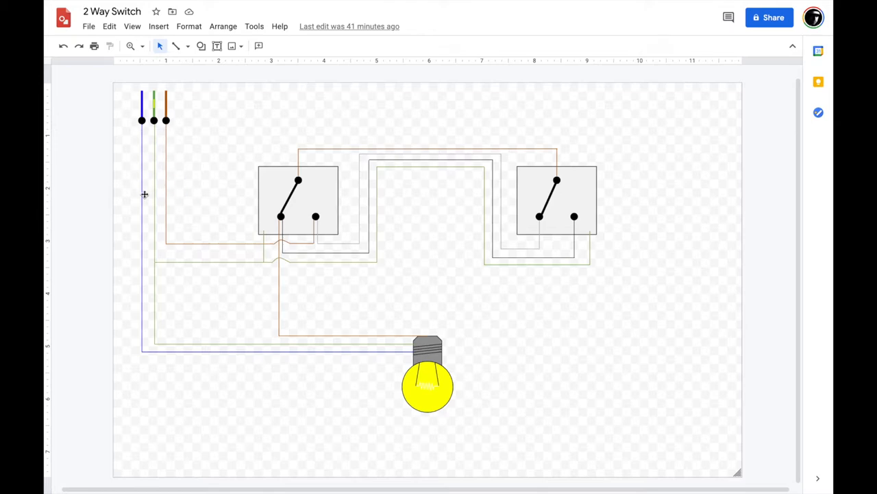
{"action": "mouse_move", "coordinate": [129, 180]}
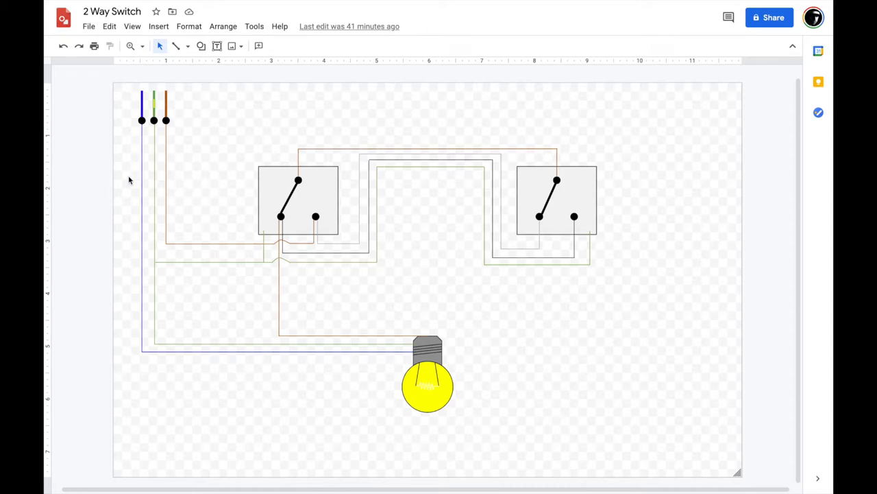
{"action": "mouse_move", "coordinate": [440, 174]}
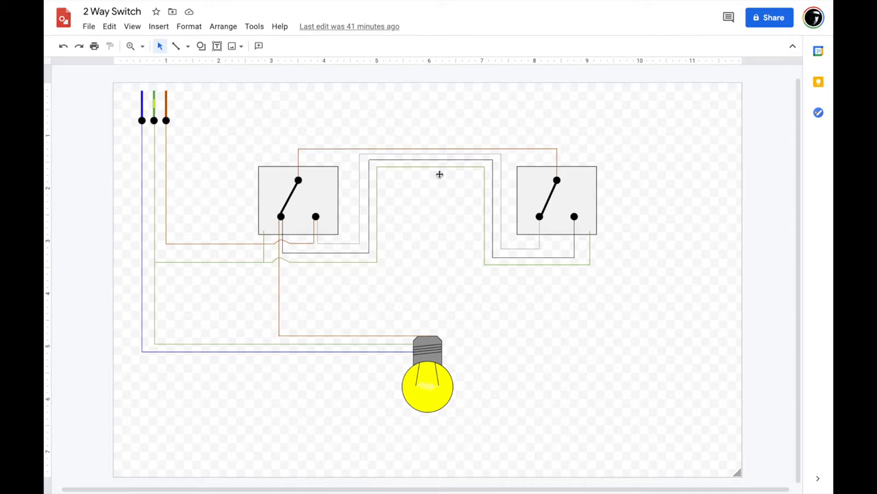
{"action": "mouse_move", "coordinate": [435, 182]}
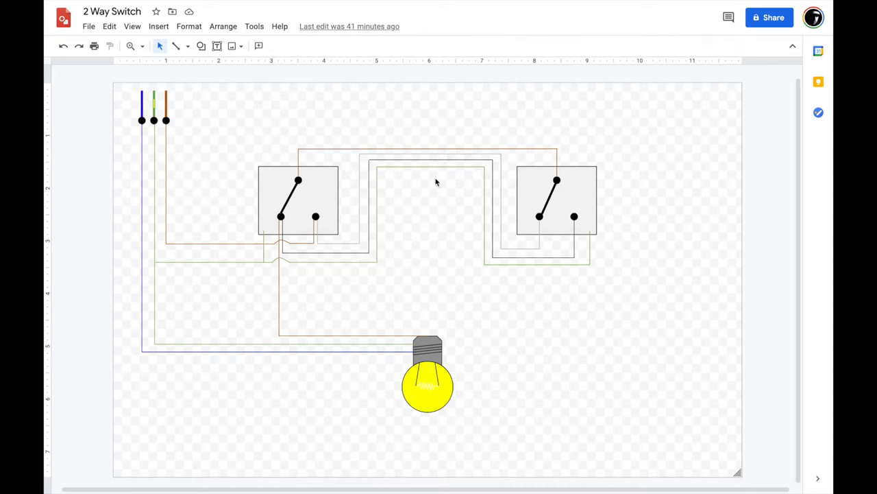
{"action": "mouse_move", "coordinate": [442, 148]}
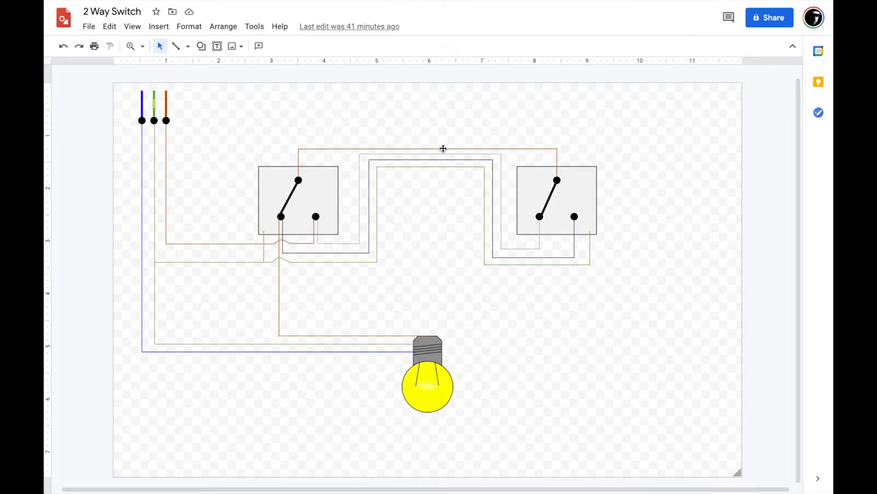
{"action": "mouse_move", "coordinate": [442, 160]}
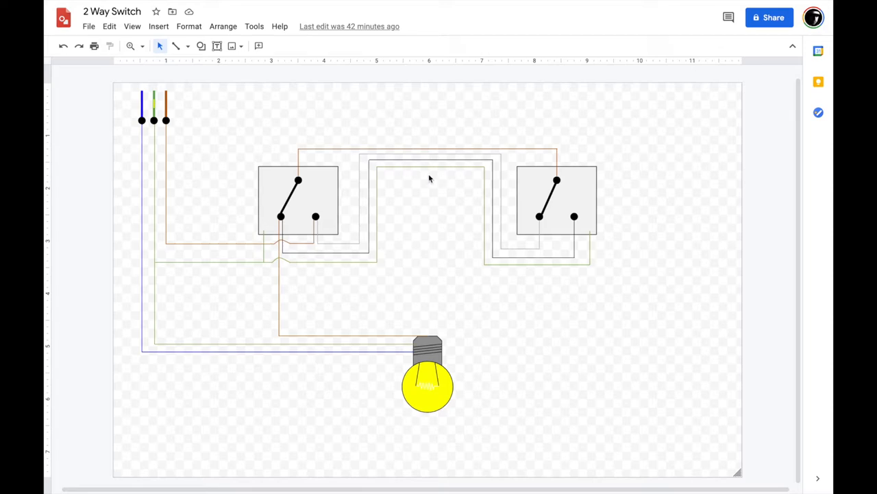
{"action": "mouse_move", "coordinate": [353, 219]}
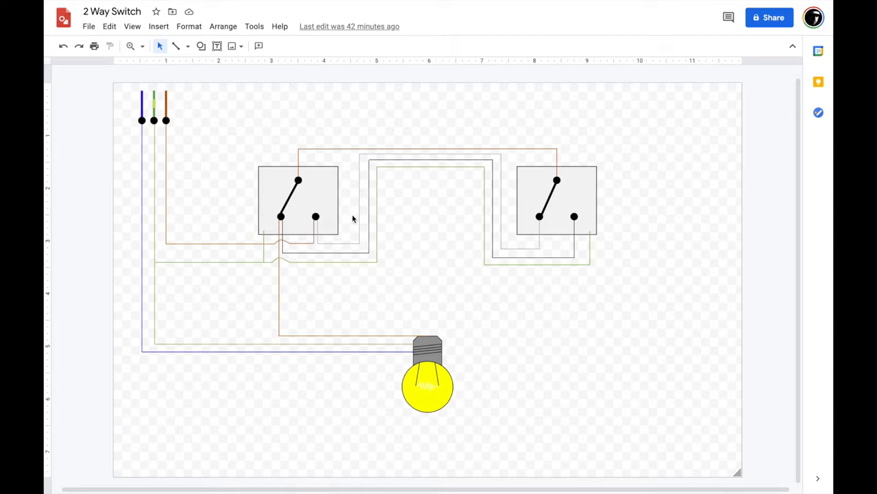
{"action": "mouse_move", "coordinate": [513, 294]}
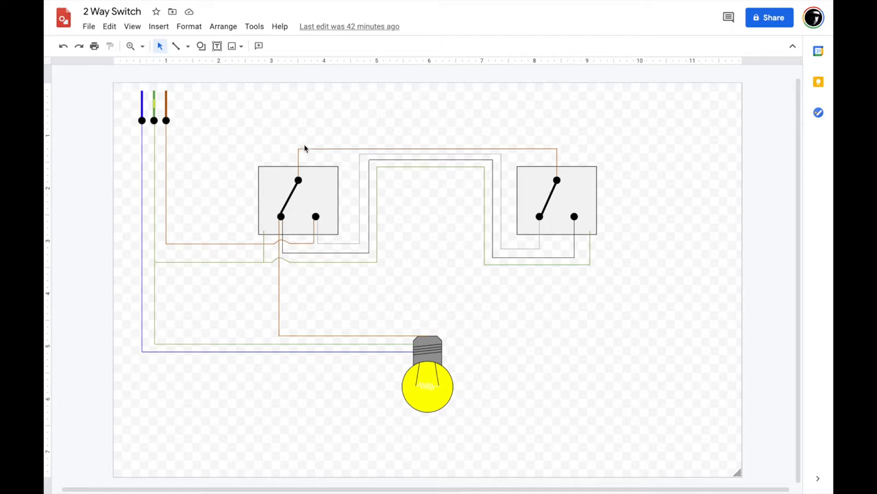
{"action": "mouse_move", "coordinate": [321, 232]}
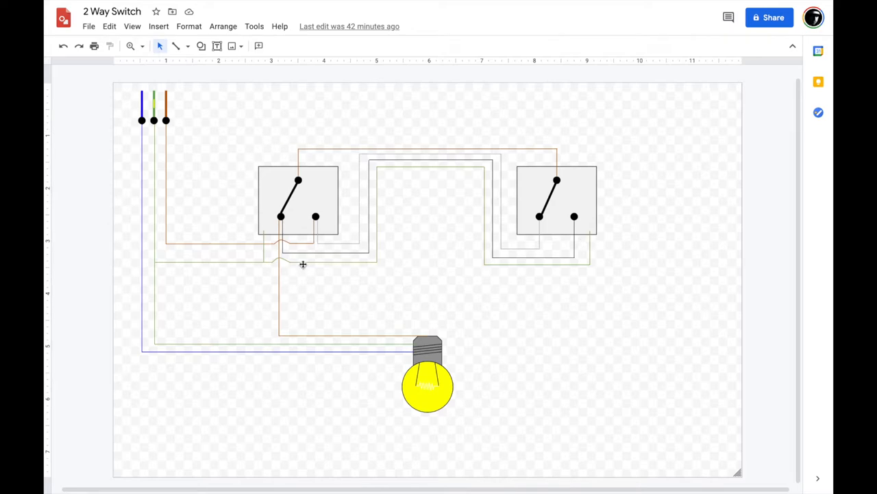
{"action": "mouse_move", "coordinate": [269, 262]}
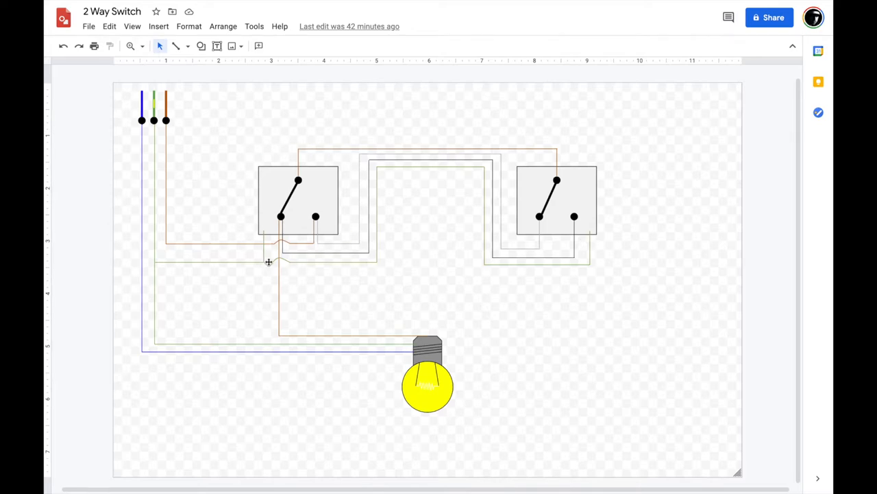
{"action": "mouse_move", "coordinate": [323, 254]}
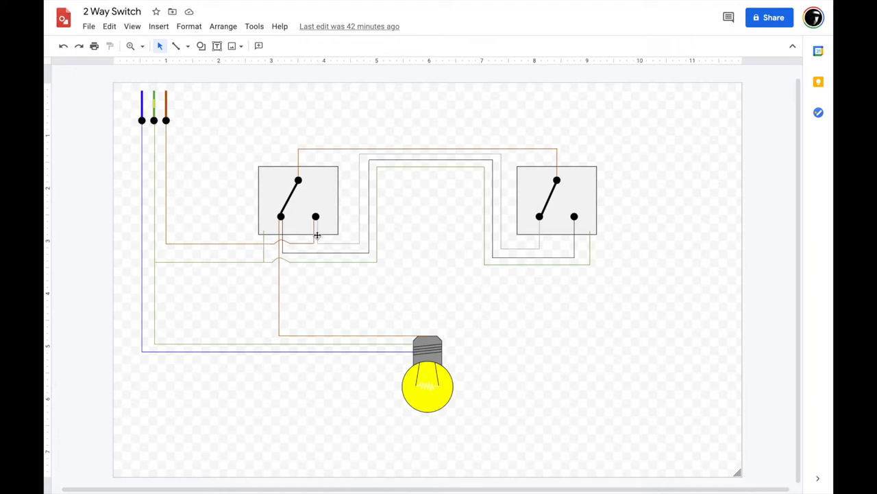
{"action": "mouse_move", "coordinate": [291, 197]}
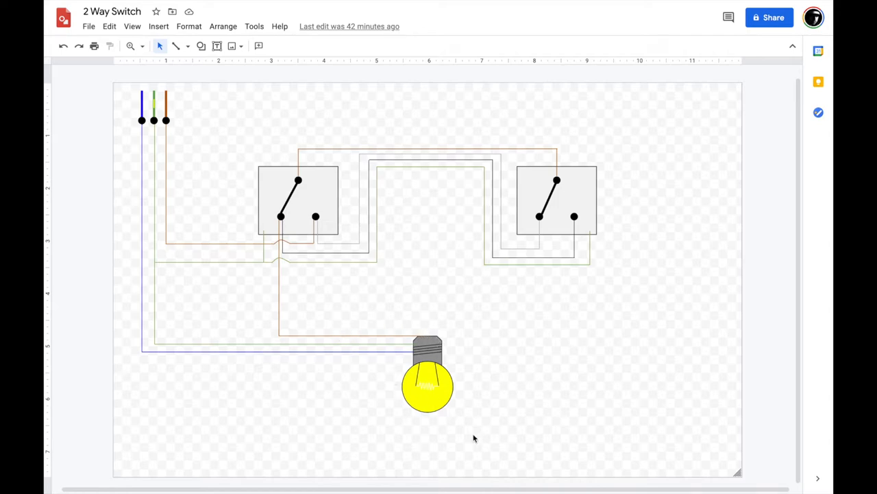
{"action": "mouse_move", "coordinate": [439, 326]}
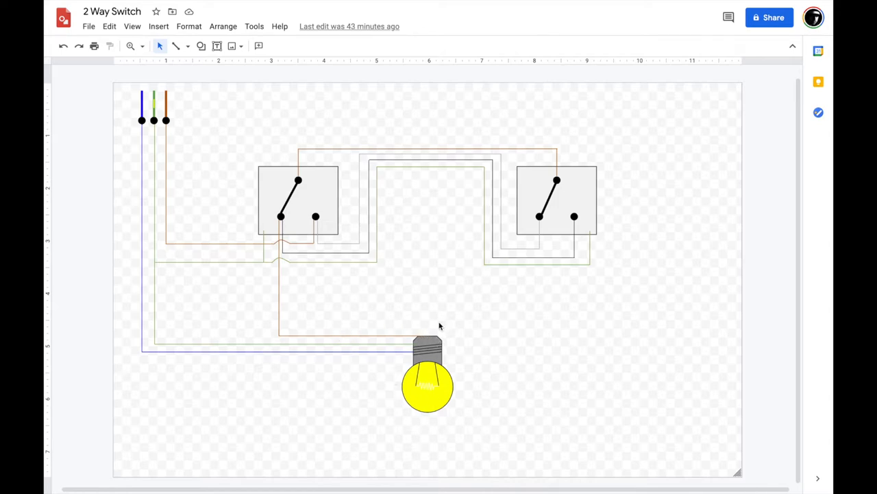
{"action": "mouse_move", "coordinate": [174, 237]}
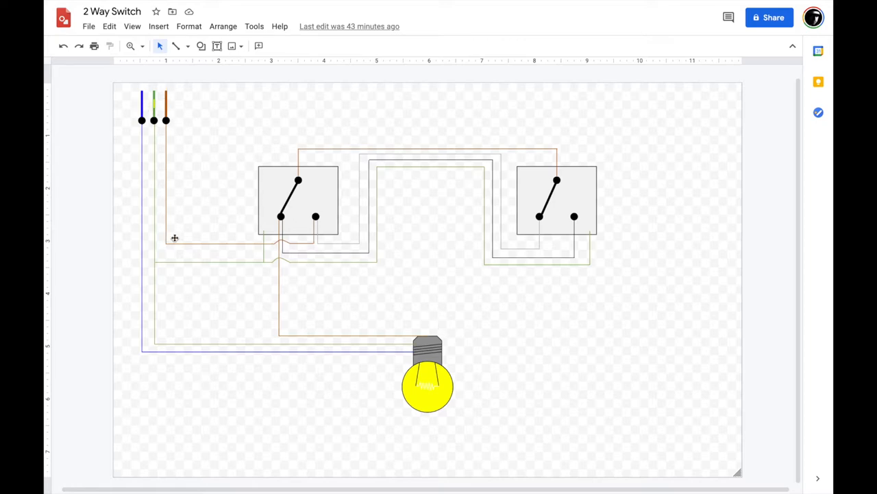
{"action": "mouse_move", "coordinate": [315, 217]}
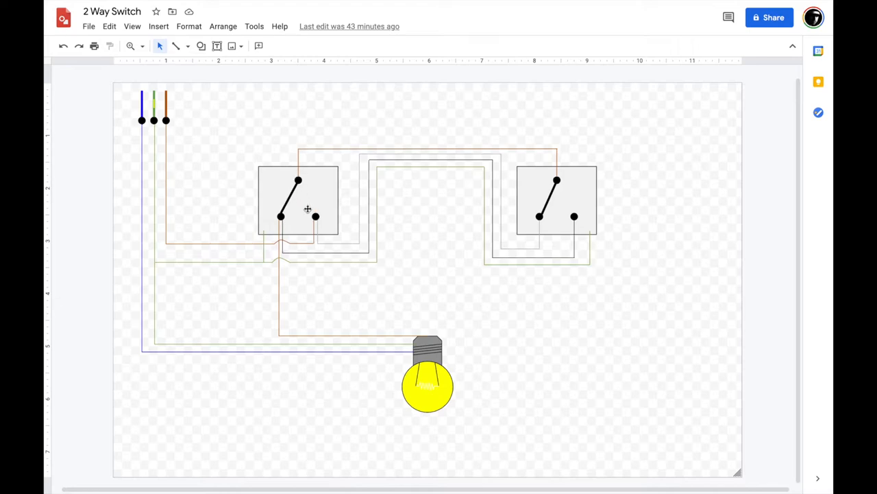
{"action": "mouse_move", "coordinate": [317, 222]}
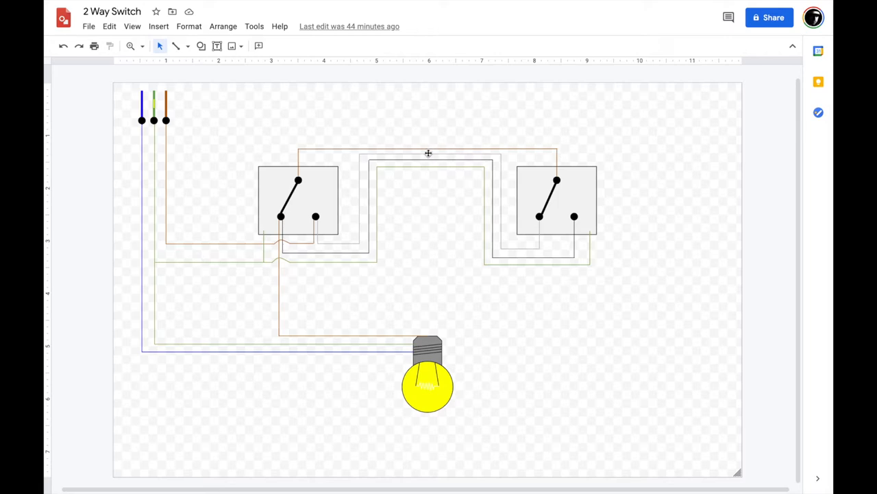
{"action": "mouse_move", "coordinate": [299, 168]}
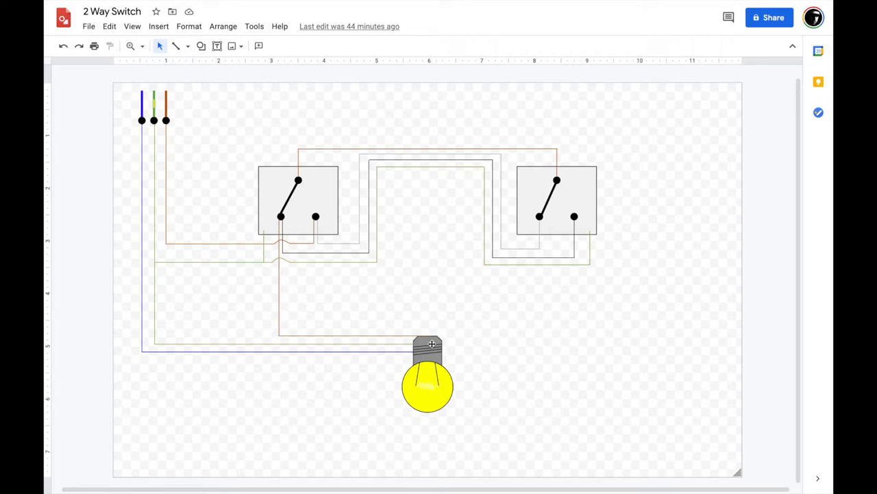
{"action": "mouse_move", "coordinate": [507, 413]}
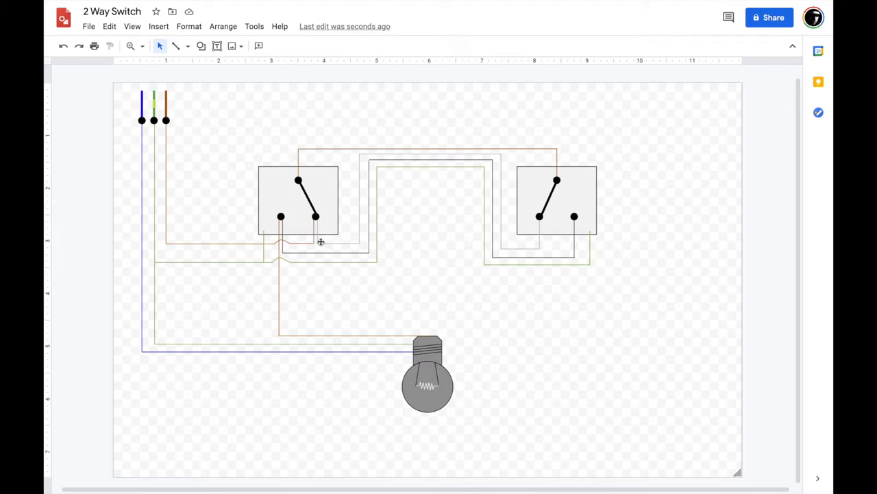
{"action": "mouse_move", "coordinate": [376, 148]}
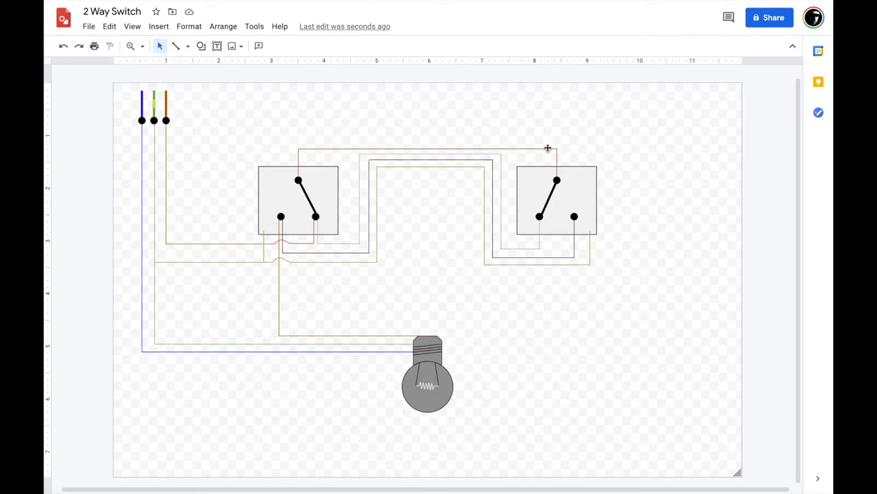
{"action": "mouse_move", "coordinate": [545, 211]}
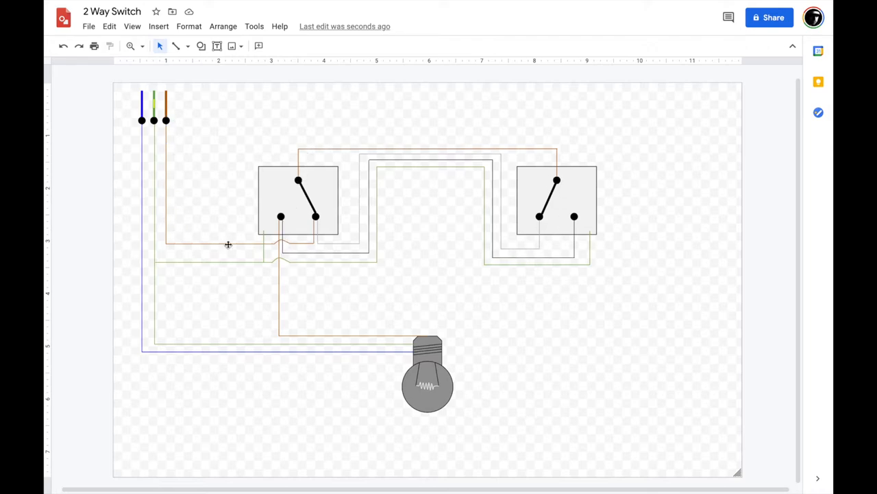
{"action": "mouse_move", "coordinate": [494, 155]}
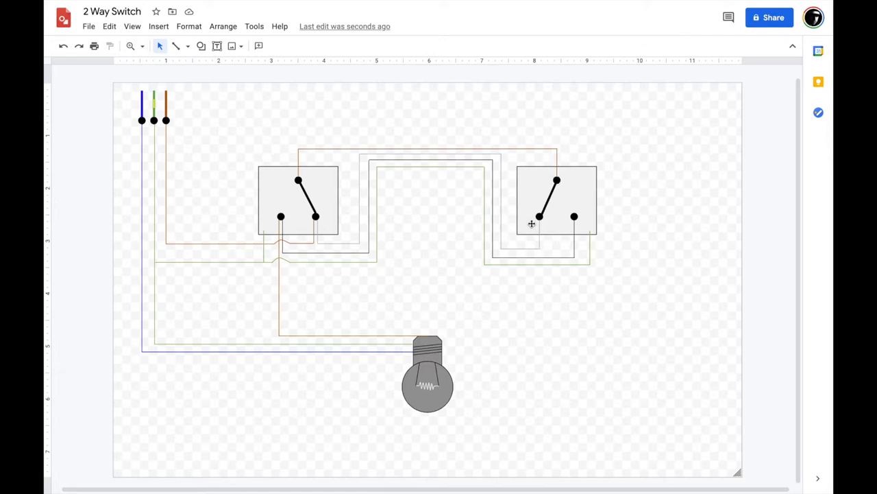
{"action": "mouse_move", "coordinate": [275, 230]}
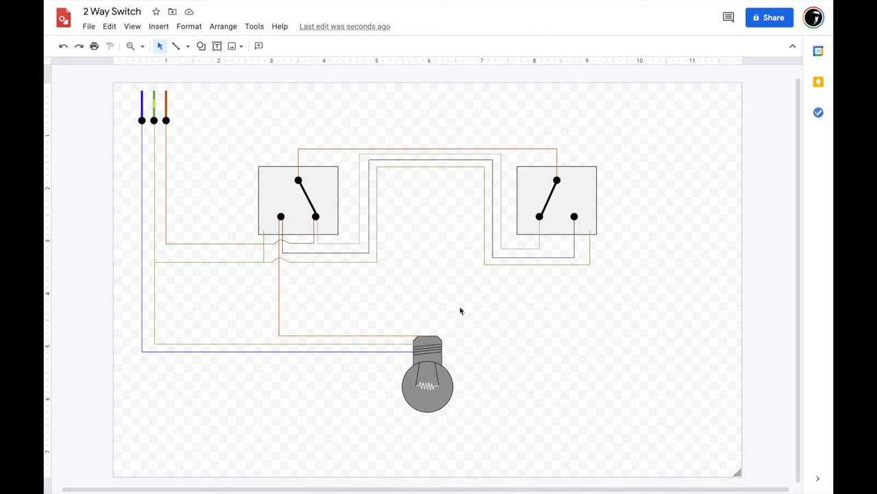
{"action": "mouse_move", "coordinate": [439, 458]}
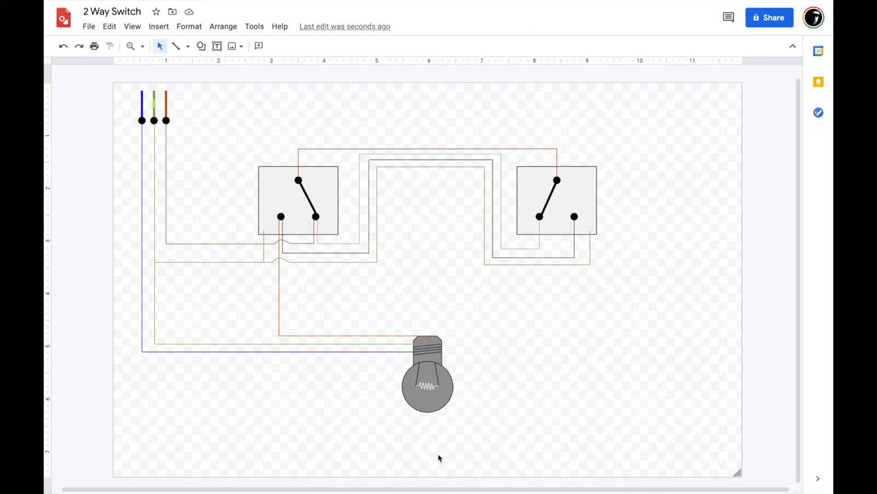
Move the right switch lever to its right-hand terminal, lighting the bulb yellow.
{"action": "left_click", "coordinate": [557, 199]}
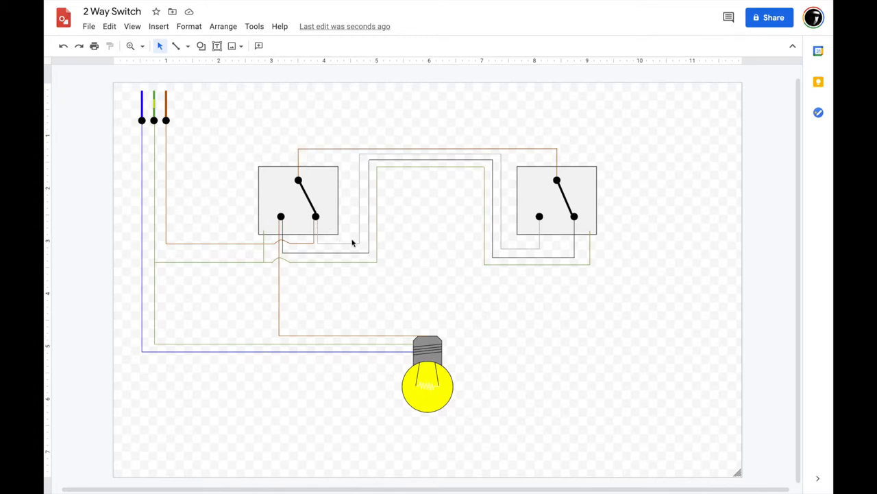
{"action": "mouse_move", "coordinate": [488, 151]}
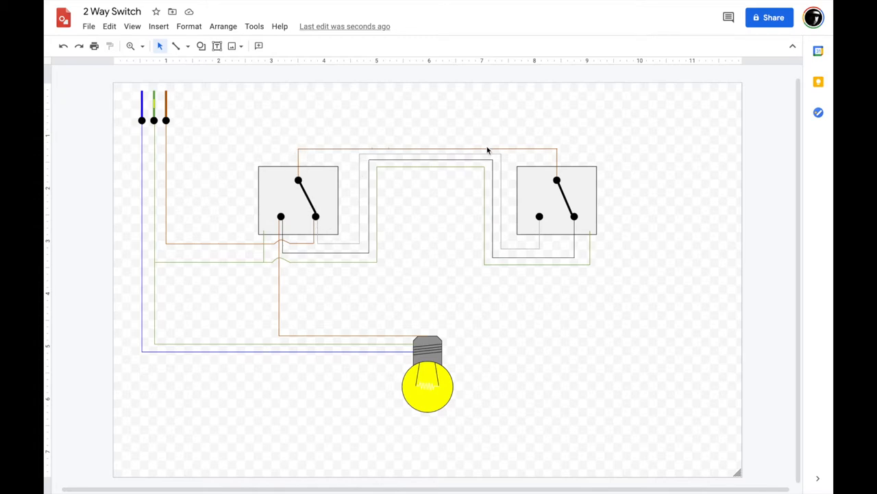
{"action": "mouse_move", "coordinate": [547, 217]}
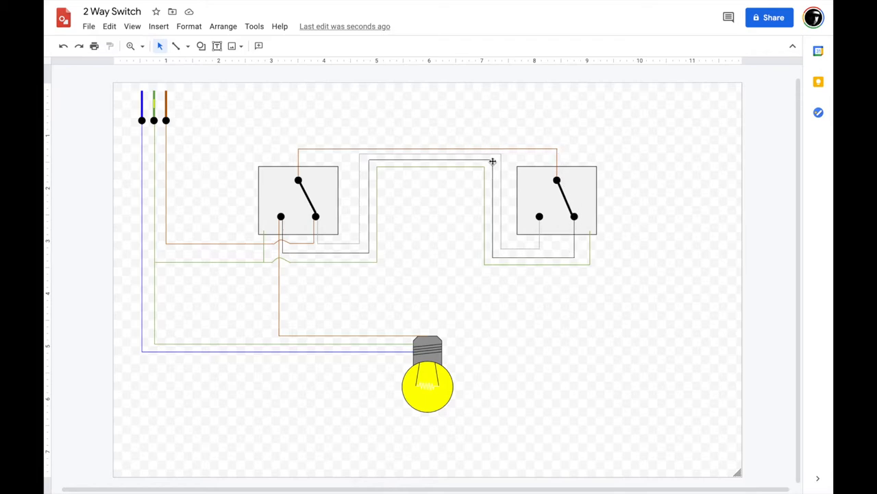
{"action": "mouse_move", "coordinate": [280, 218]}
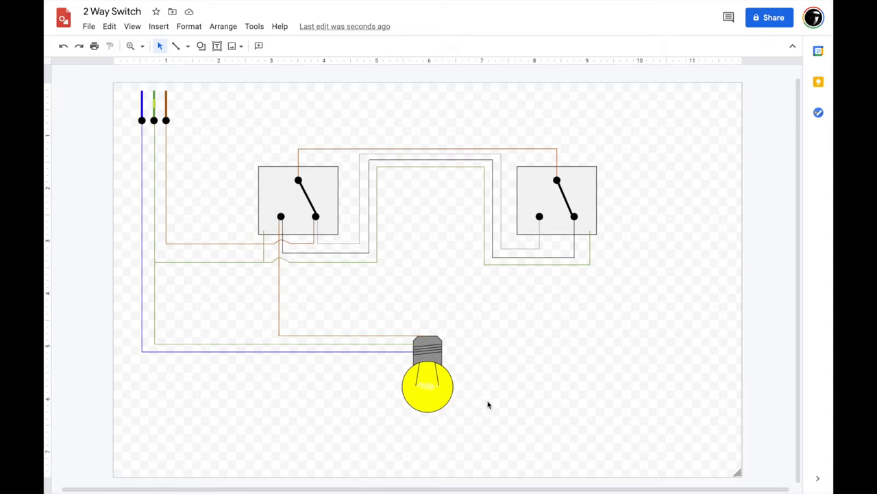
Return the left switch lever to its left terminal, showing the bulb grey.
{"action": "left_click", "coordinate": [306, 199]}
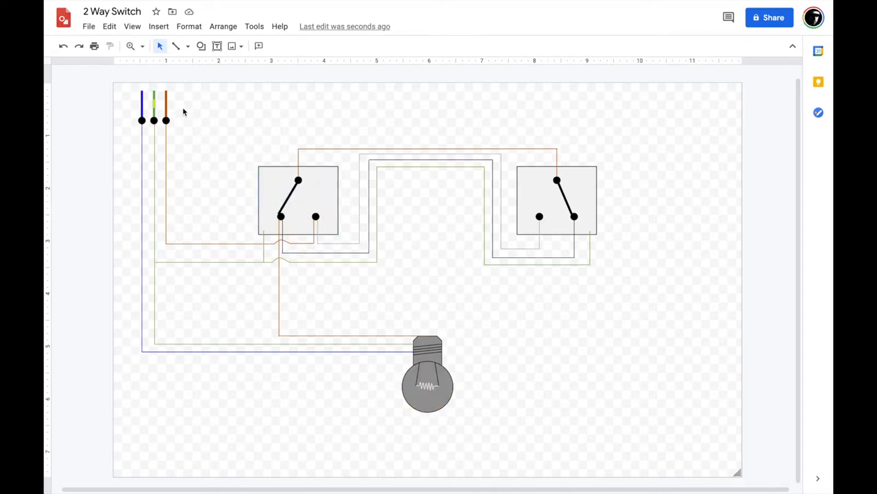
{"action": "mouse_move", "coordinate": [310, 238]}
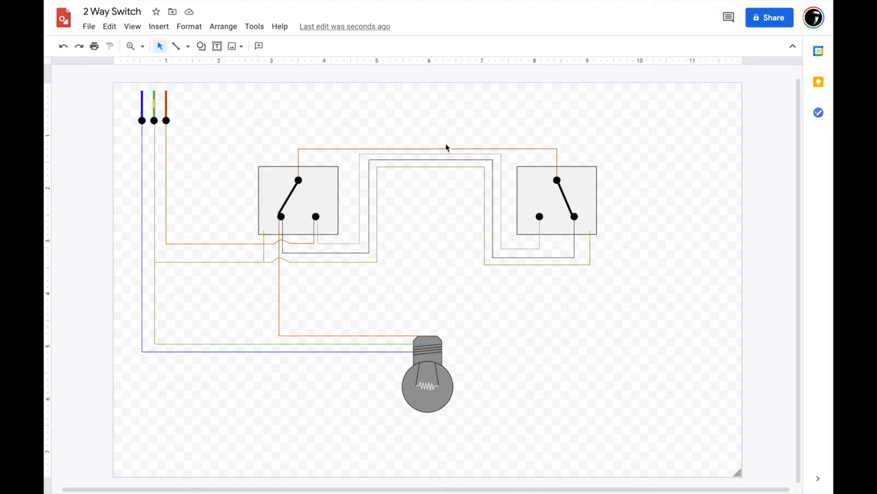
{"action": "mouse_move", "coordinate": [540, 218]}
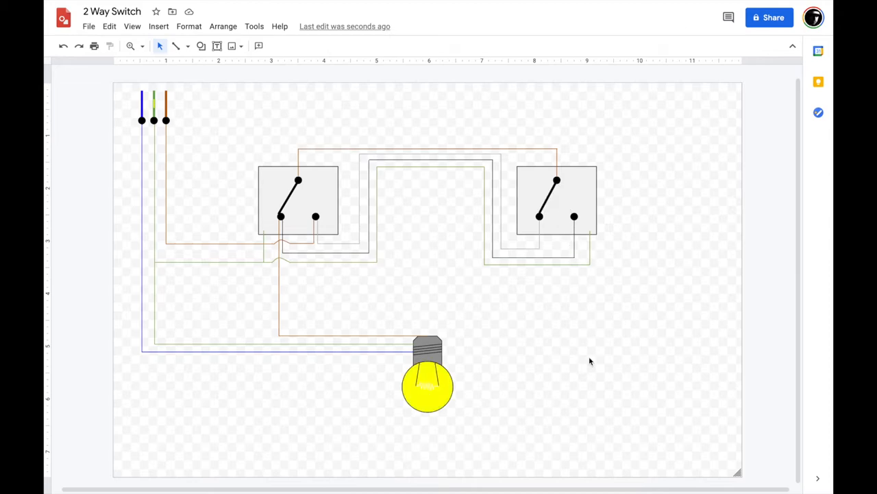
{"action": "mouse_move", "coordinate": [578, 354]}
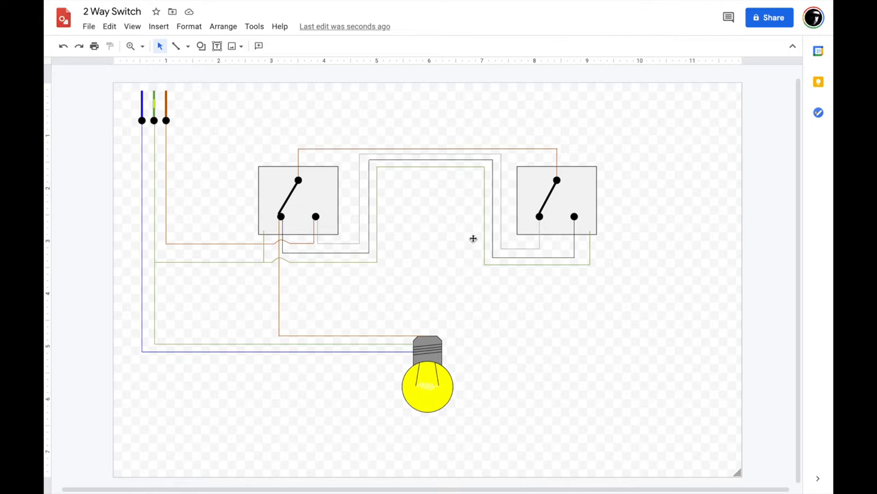
{"action": "mouse_move", "coordinate": [446, 180]}
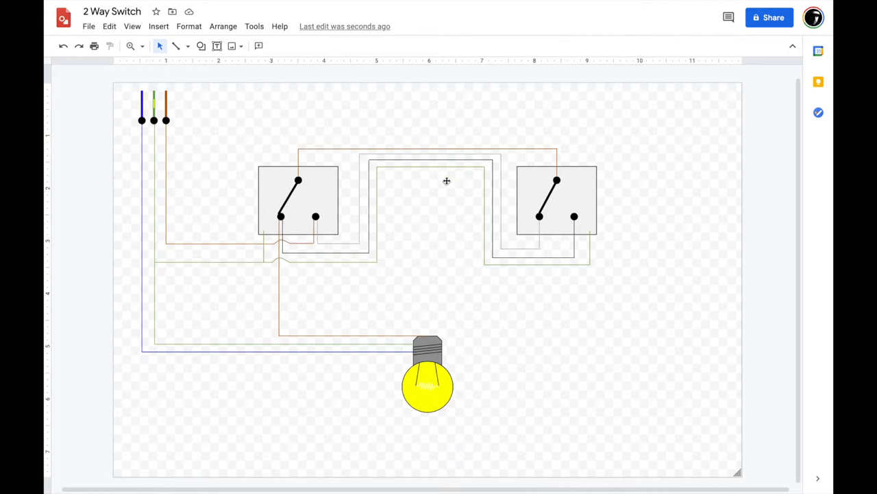
{"action": "mouse_move", "coordinate": [416, 254]}
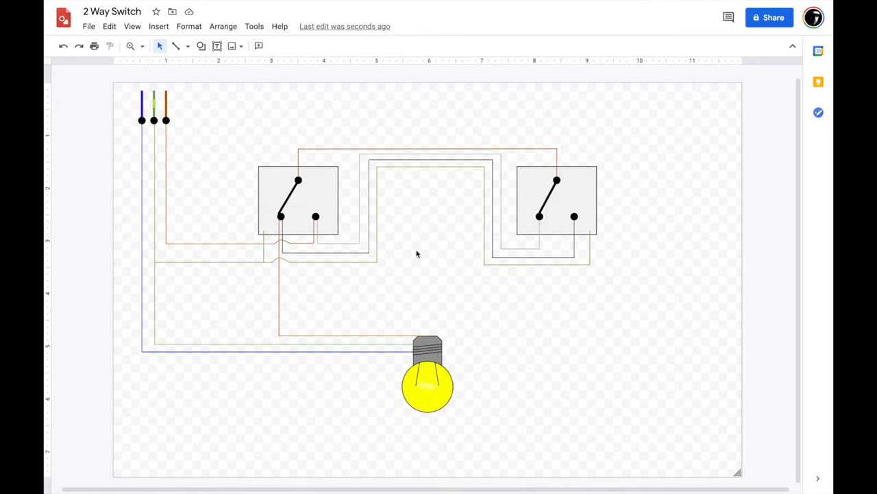
{"action": "mouse_move", "coordinate": [420, 289]}
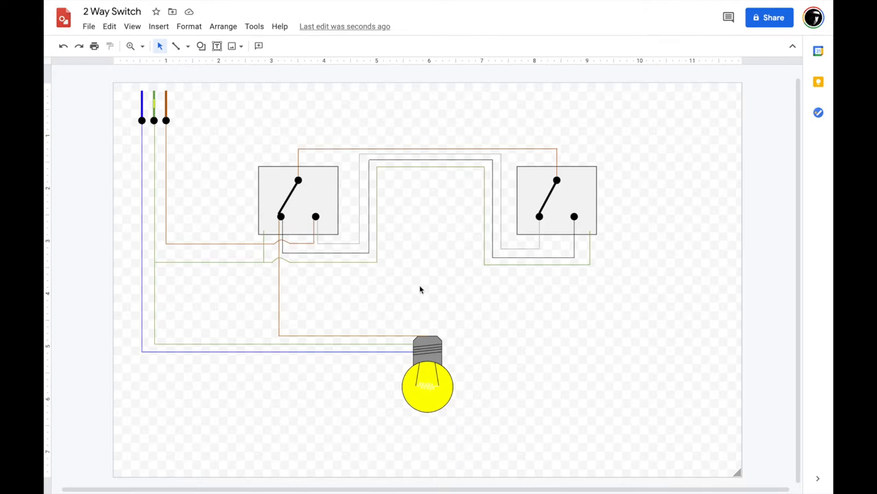
{"action": "mouse_move", "coordinate": [275, 247]}
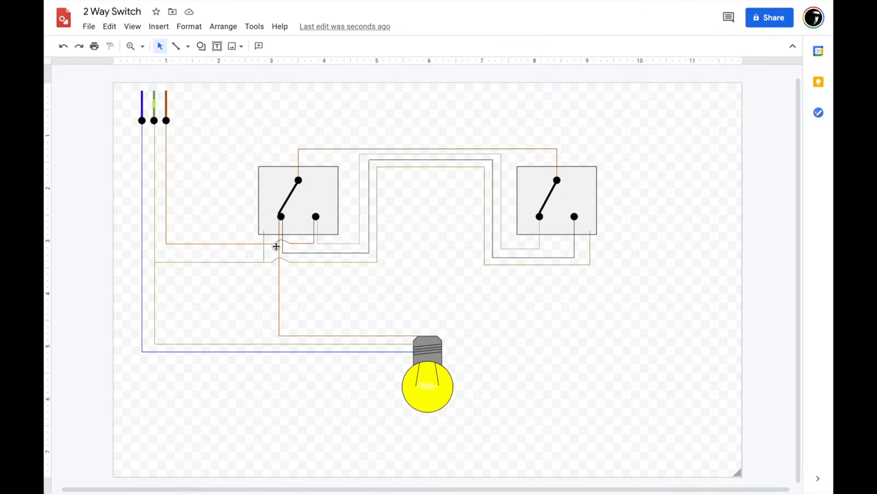